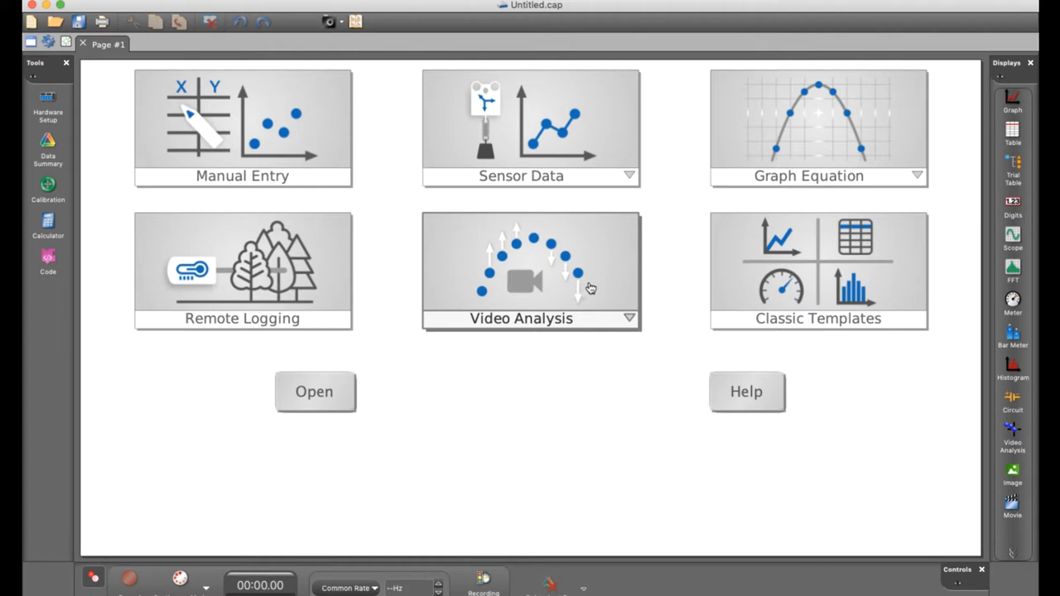
mouse_move(505, 271)
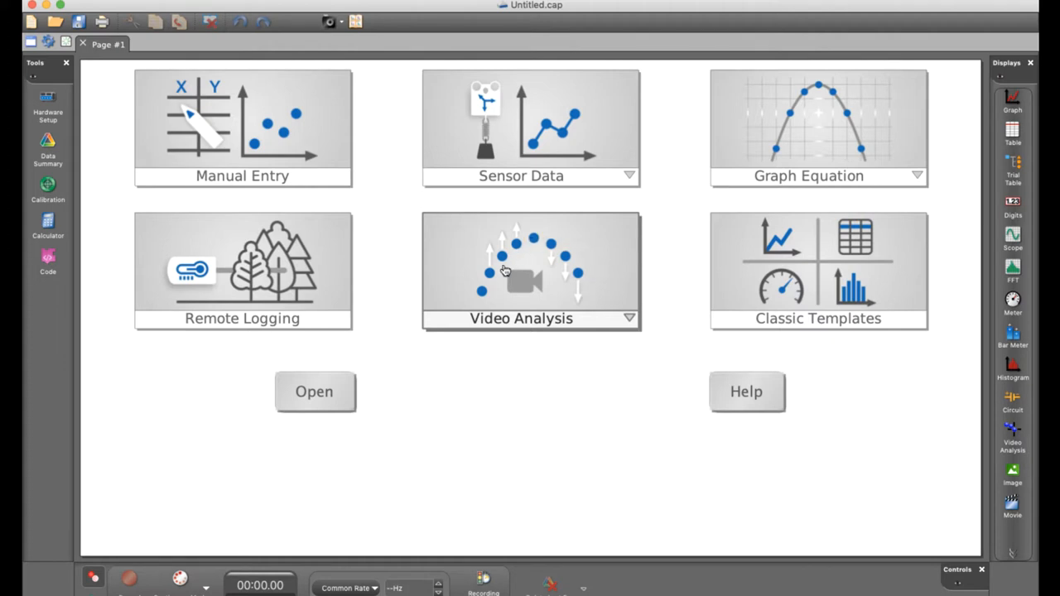
mouse_move(604, 297)
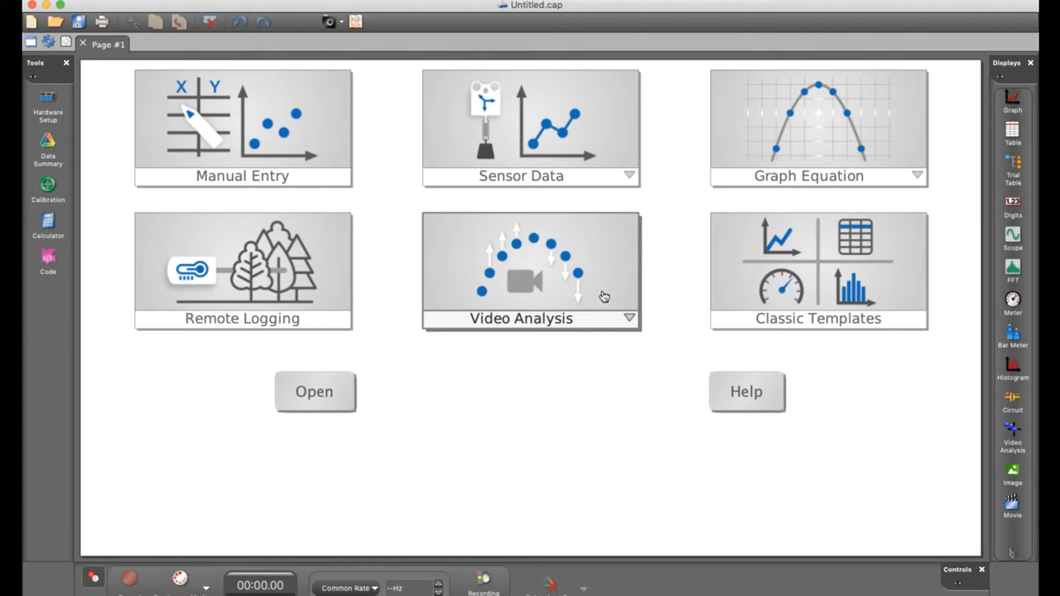
mouse_move(603, 273)
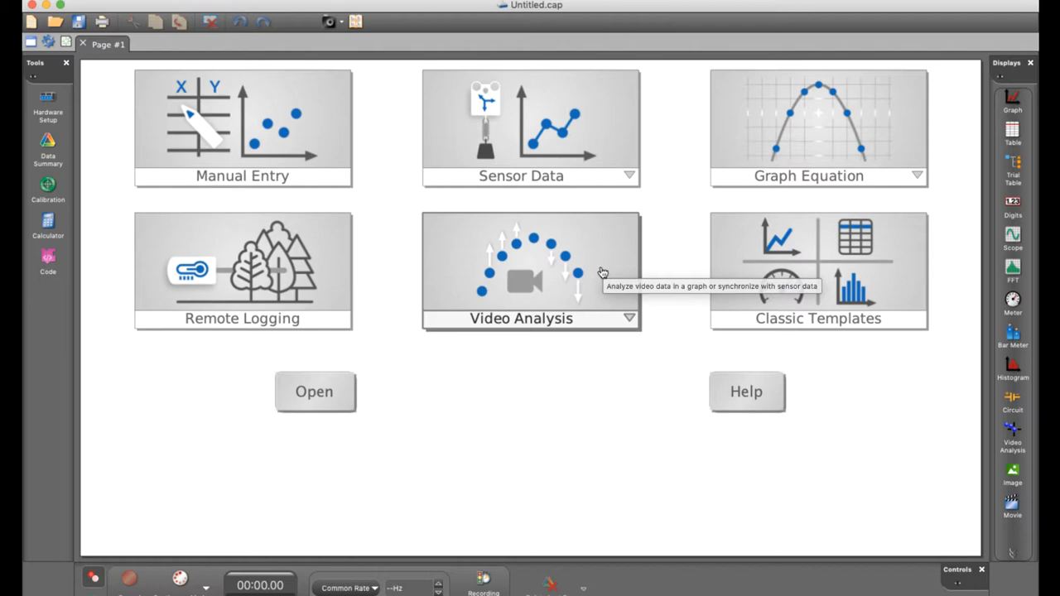
mouse_move(883, 431)
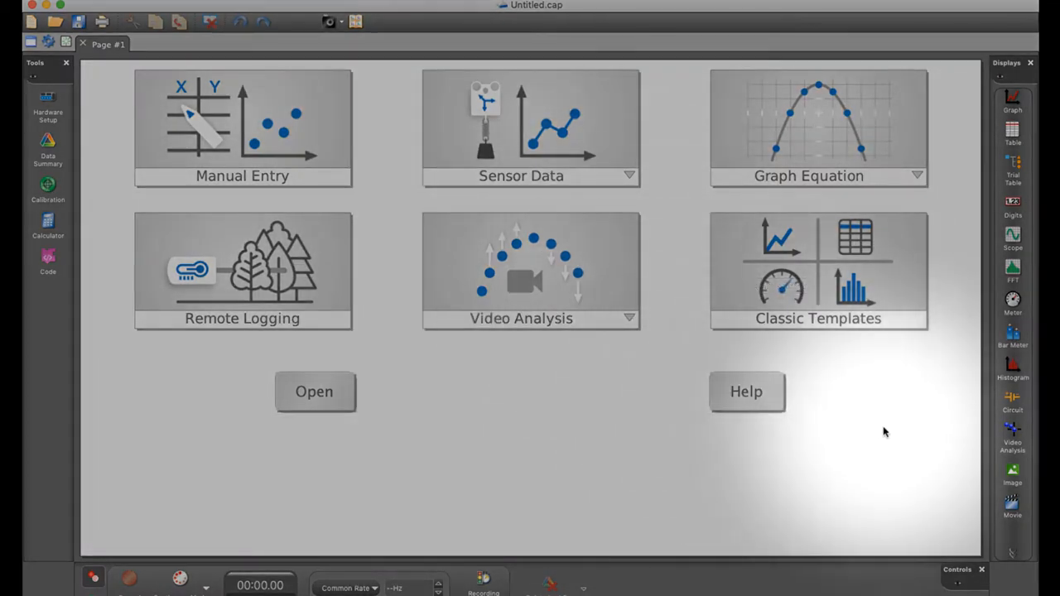
mouse_move(1013, 472)
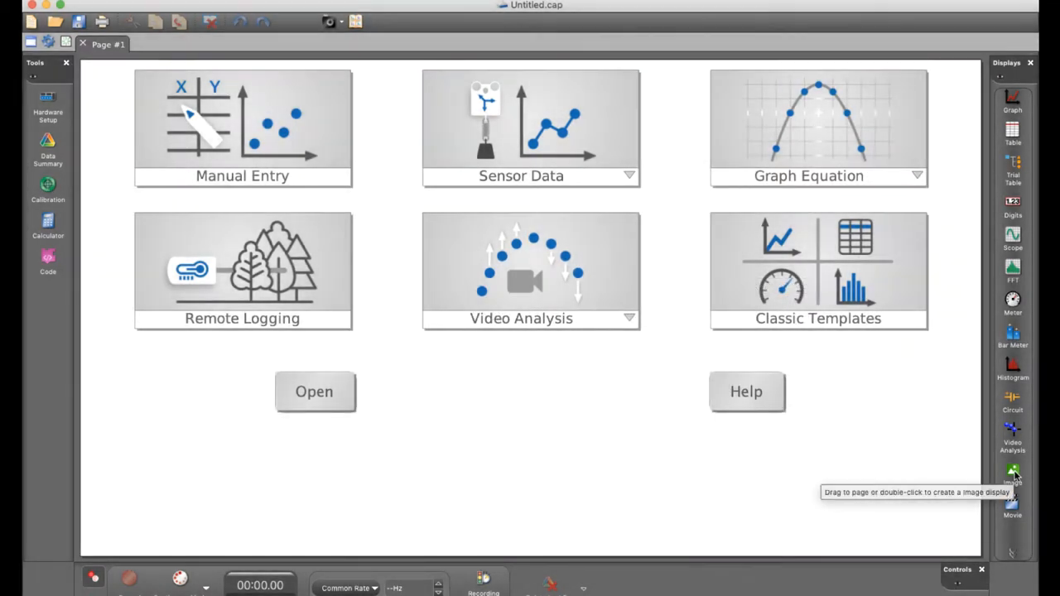
Add an Image display and choose the 'Open and analyze image file' option
double_click(1012, 476)
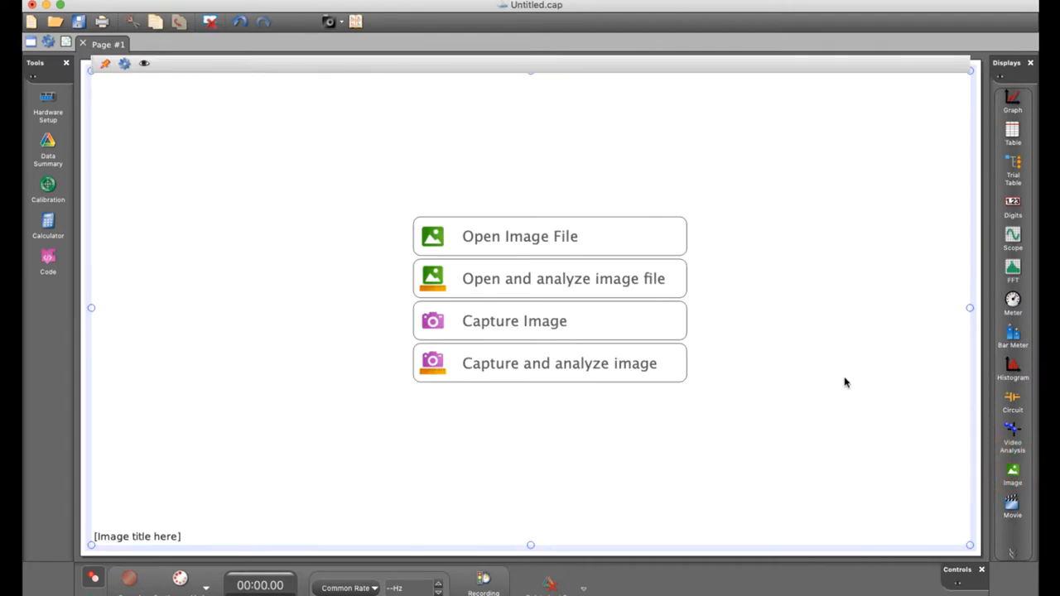
mouse_move(580, 279)
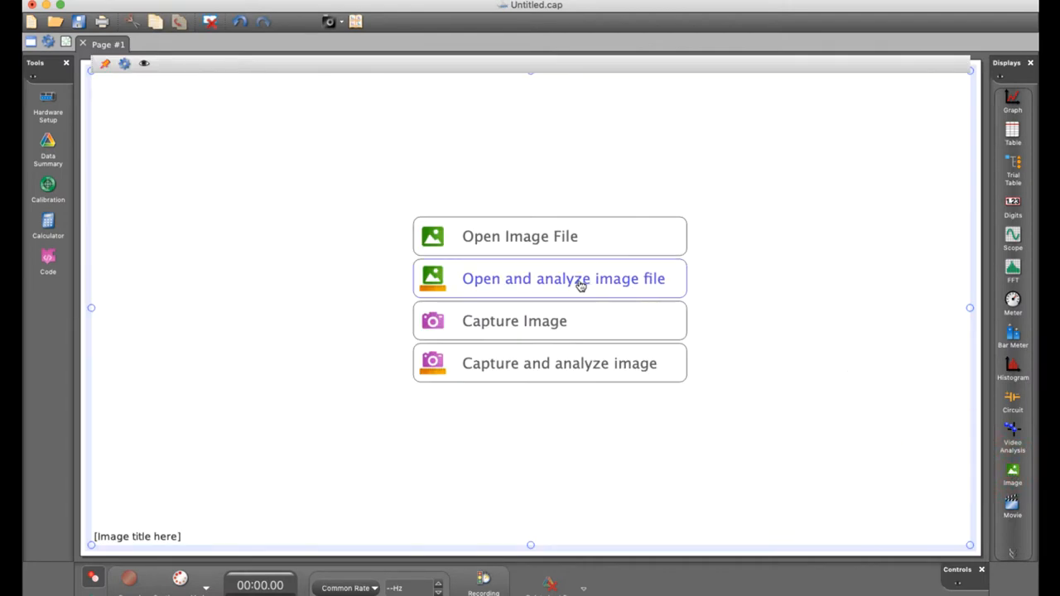
mouse_move(741, 339)
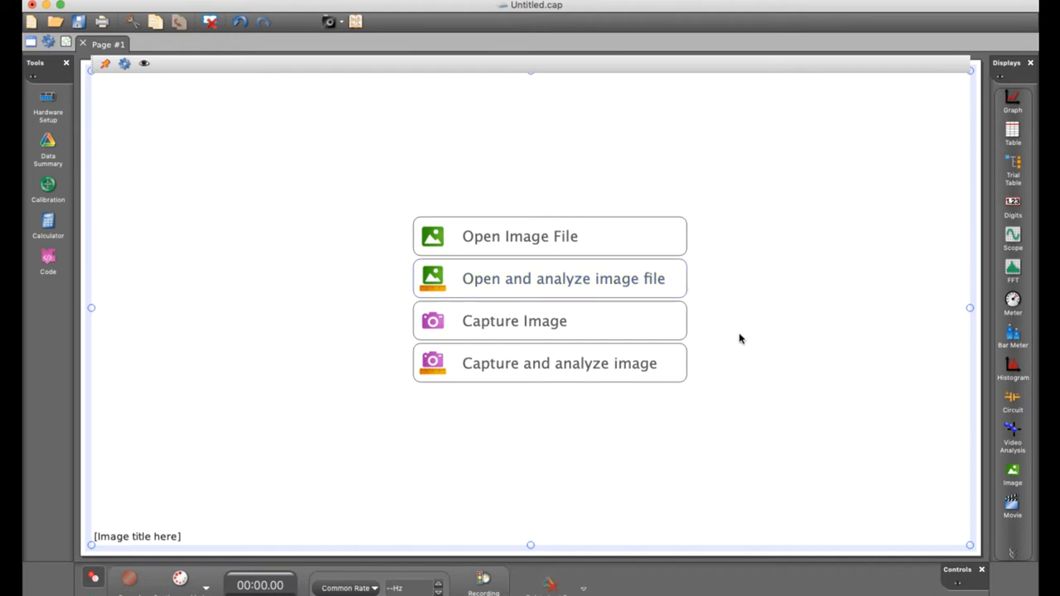
mouse_move(579, 369)
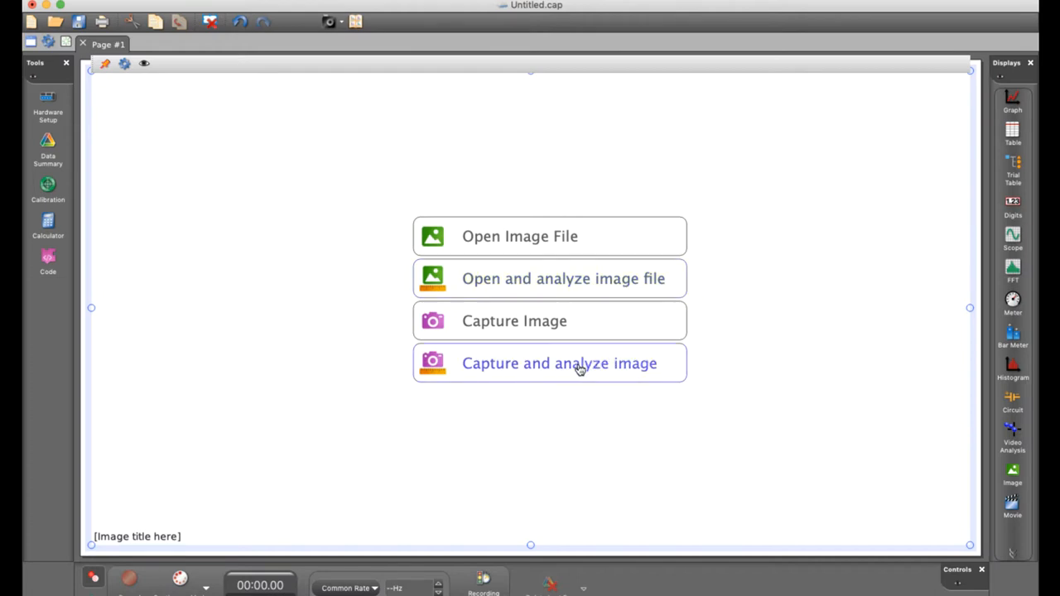
mouse_move(626, 371)
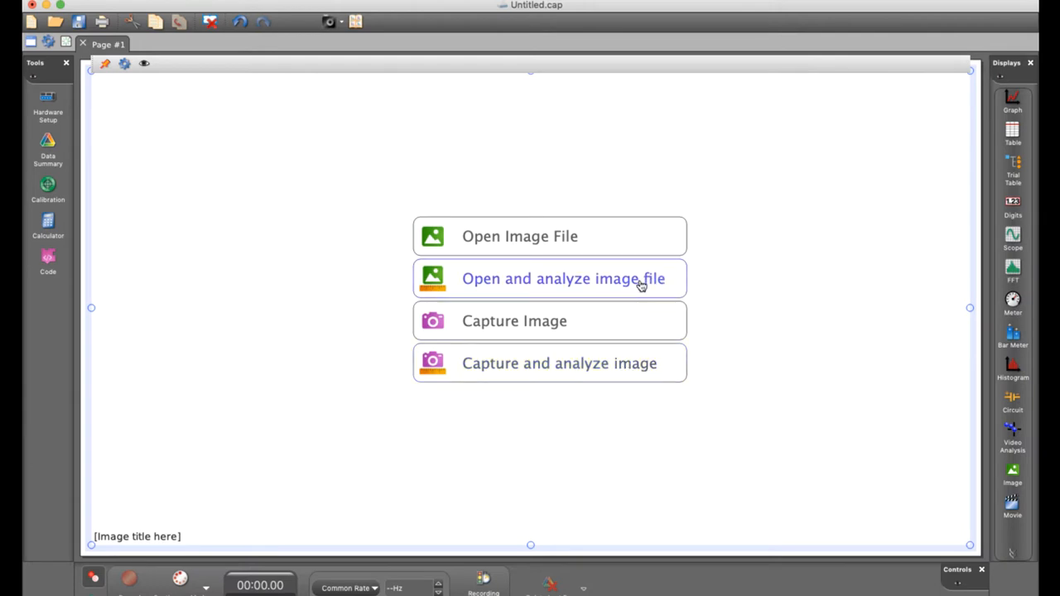
click(563, 279)
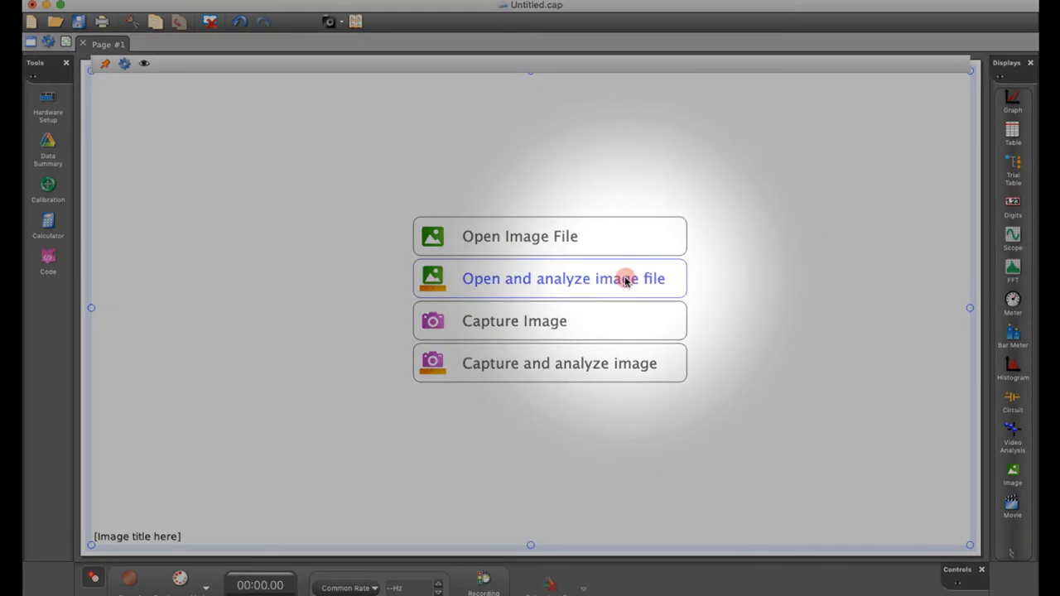
Load suspended string.jpg into the image display, showing a 1.00 m scale and axes
click(549, 279)
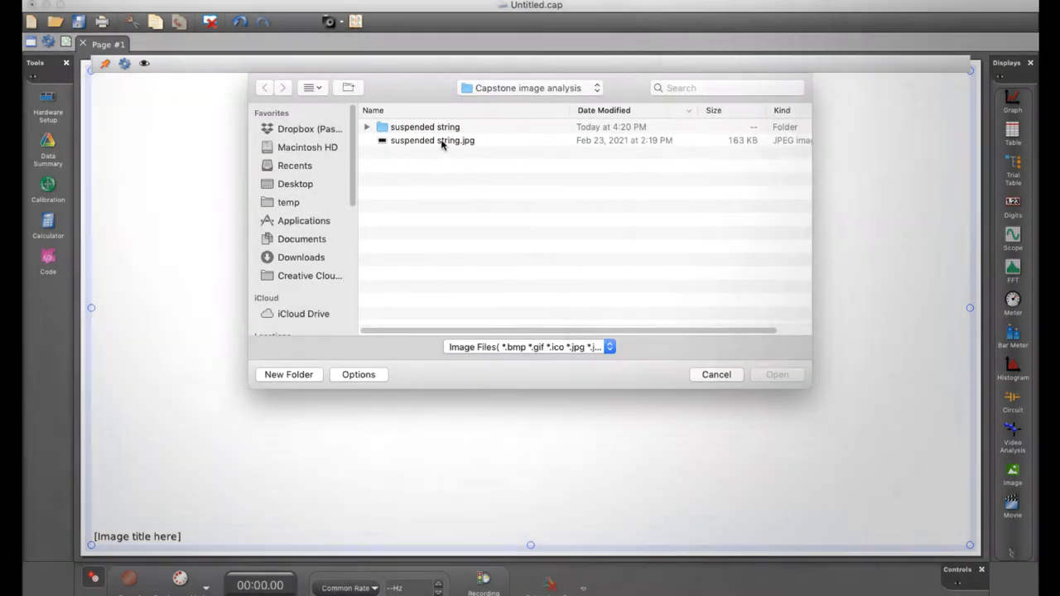
click(433, 140)
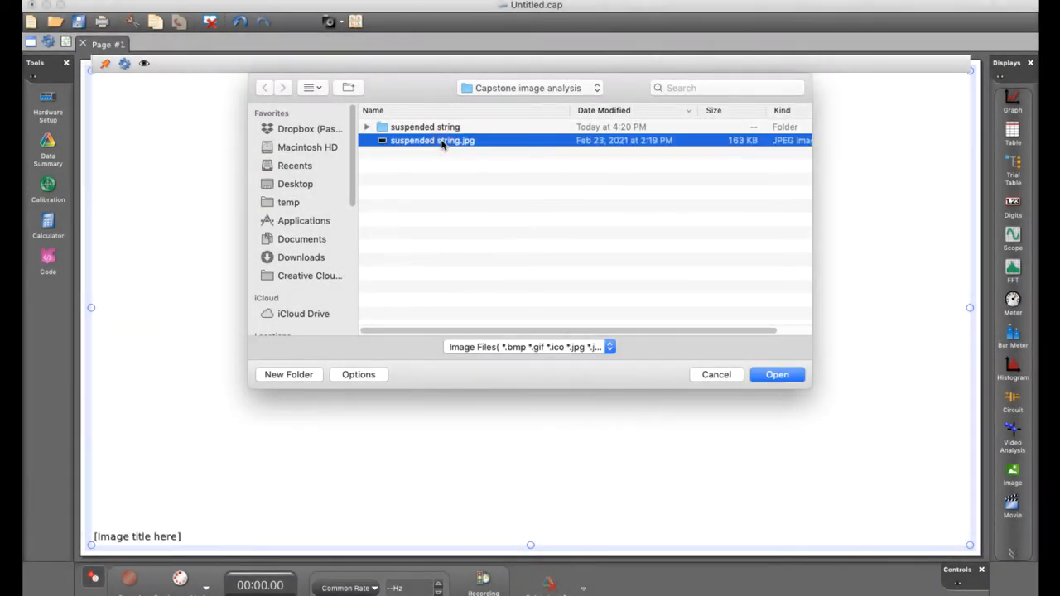
click(776, 374)
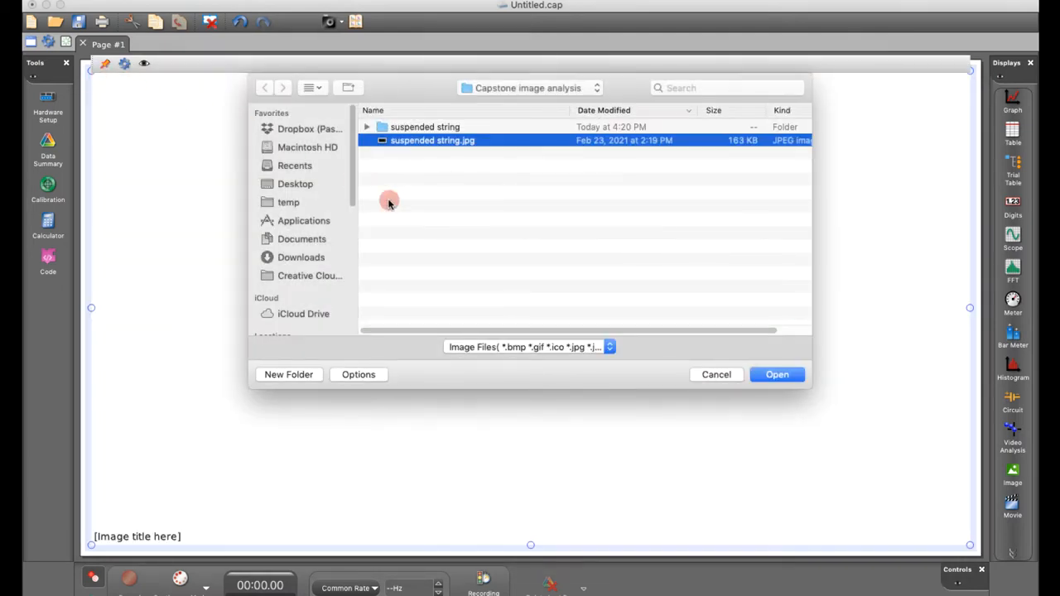
click(527, 347)
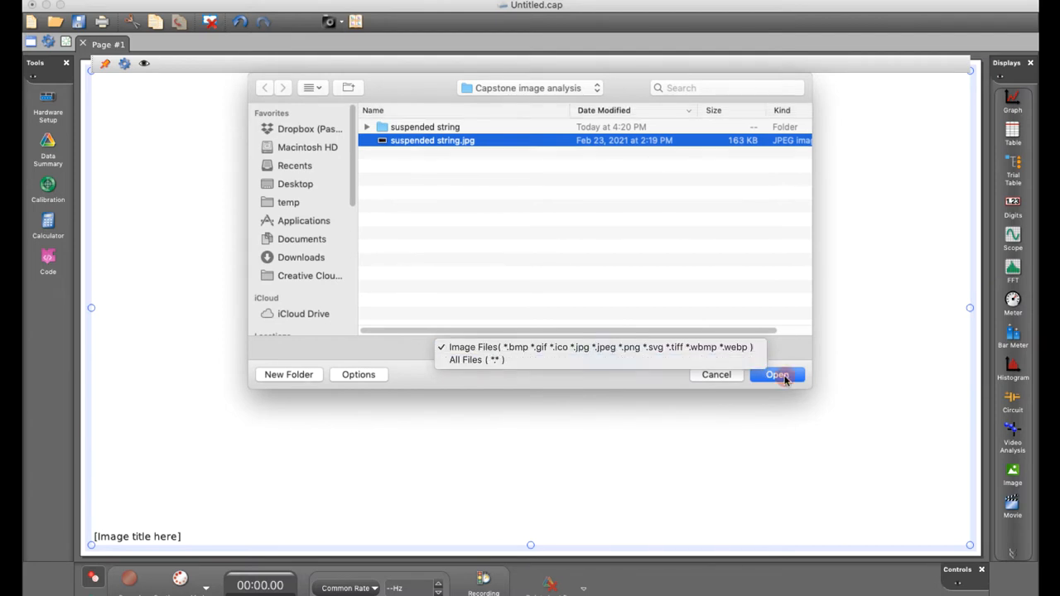
click(777, 374)
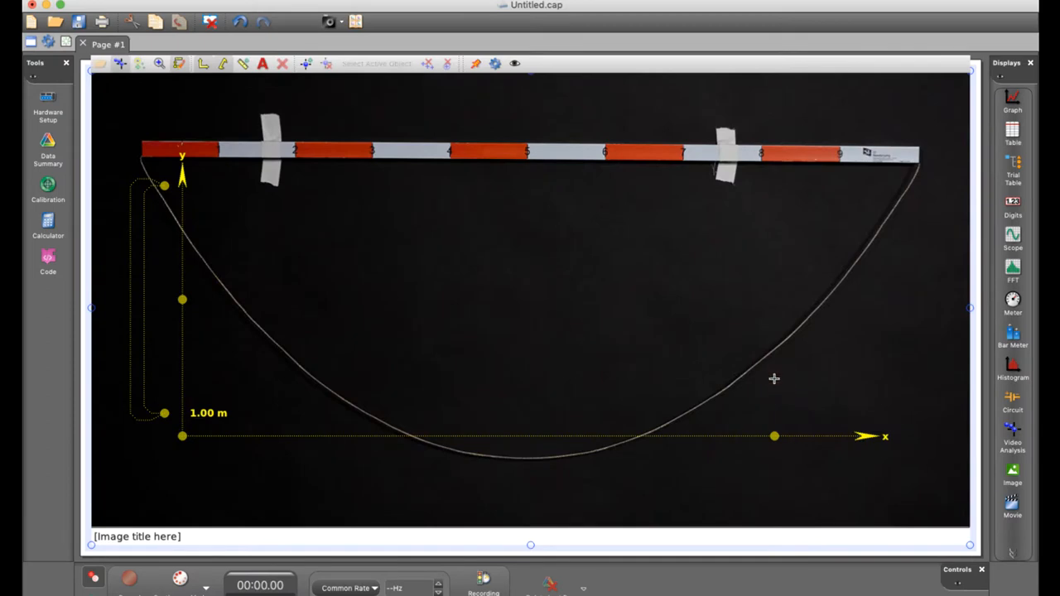
mouse_move(636, 315)
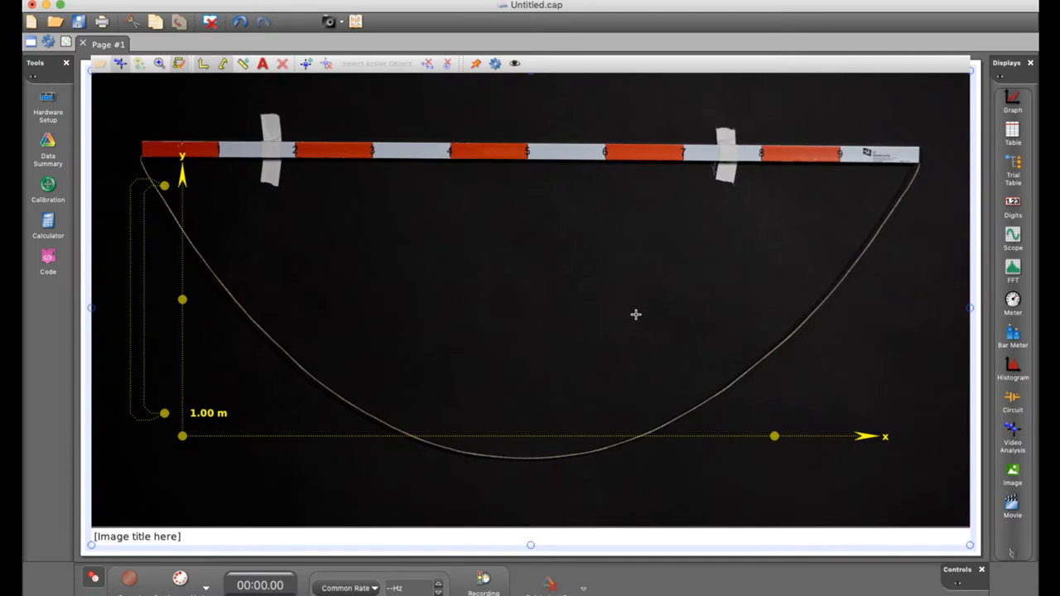
mouse_move(453, 415)
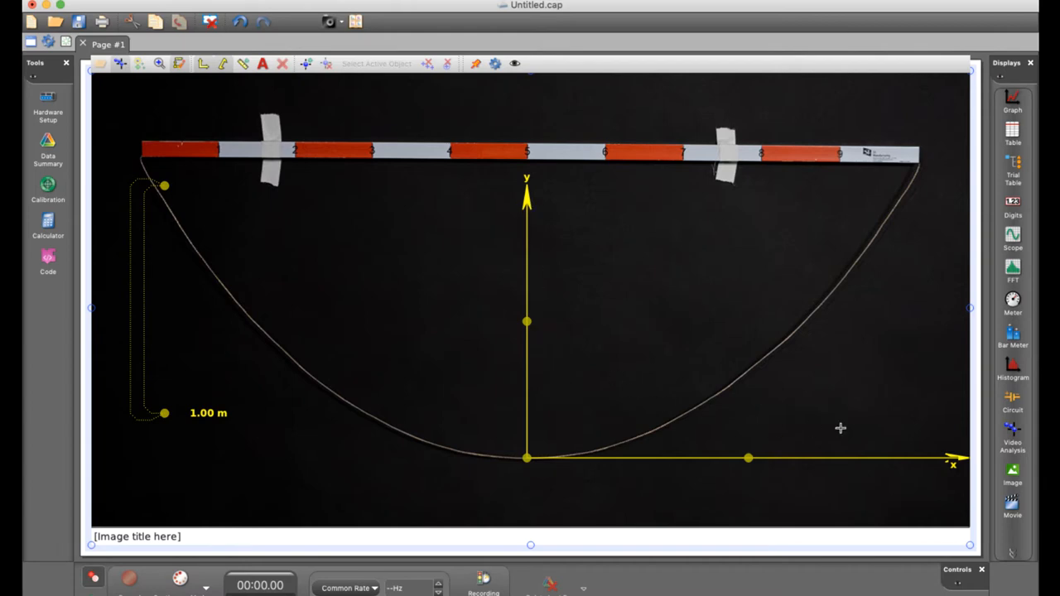
mouse_move(649, 375)
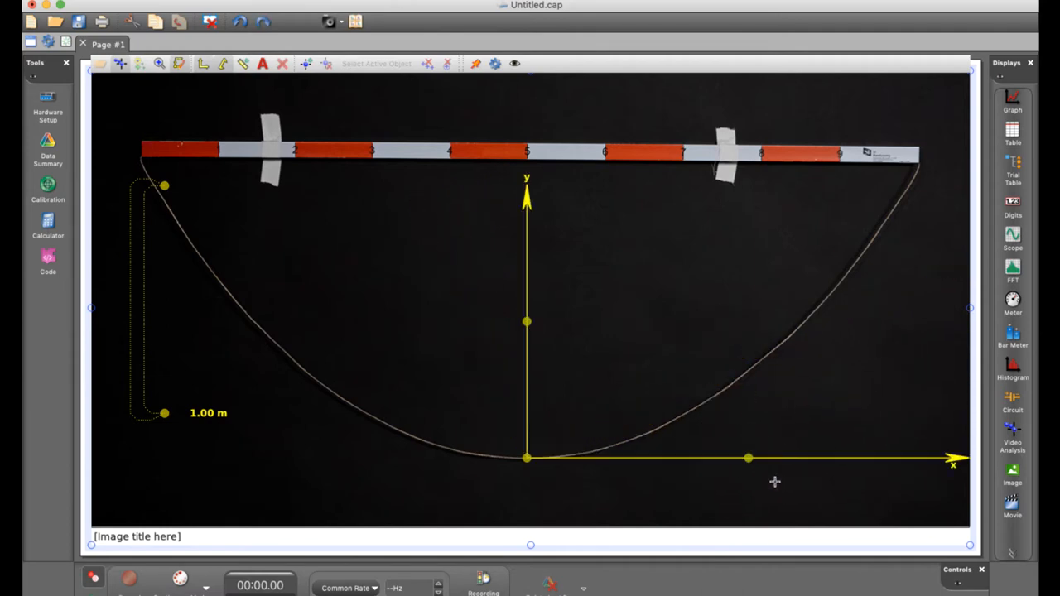
mouse_move(337, 456)
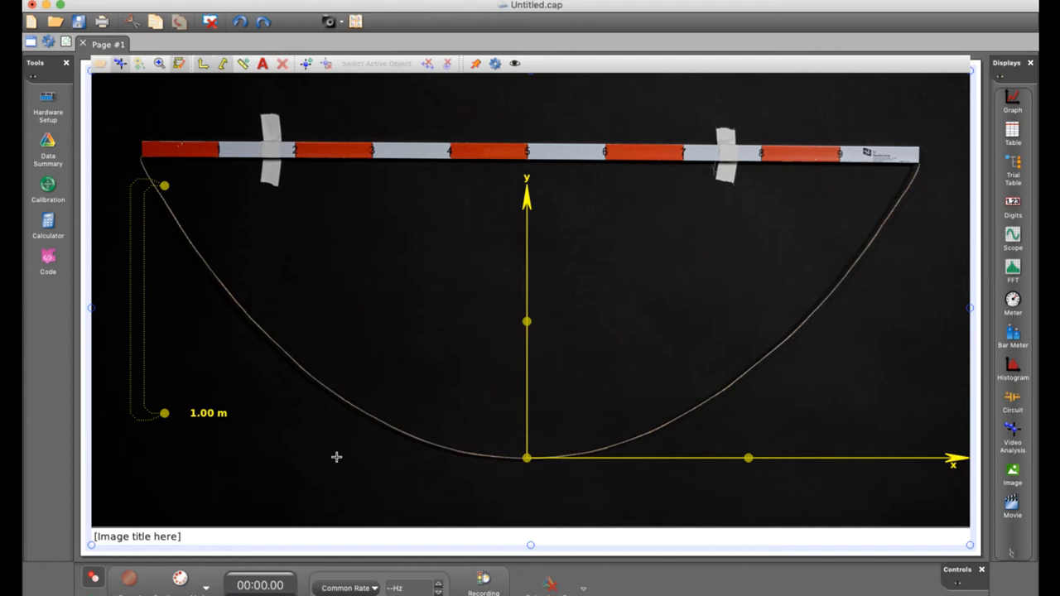
mouse_move(242, 490)
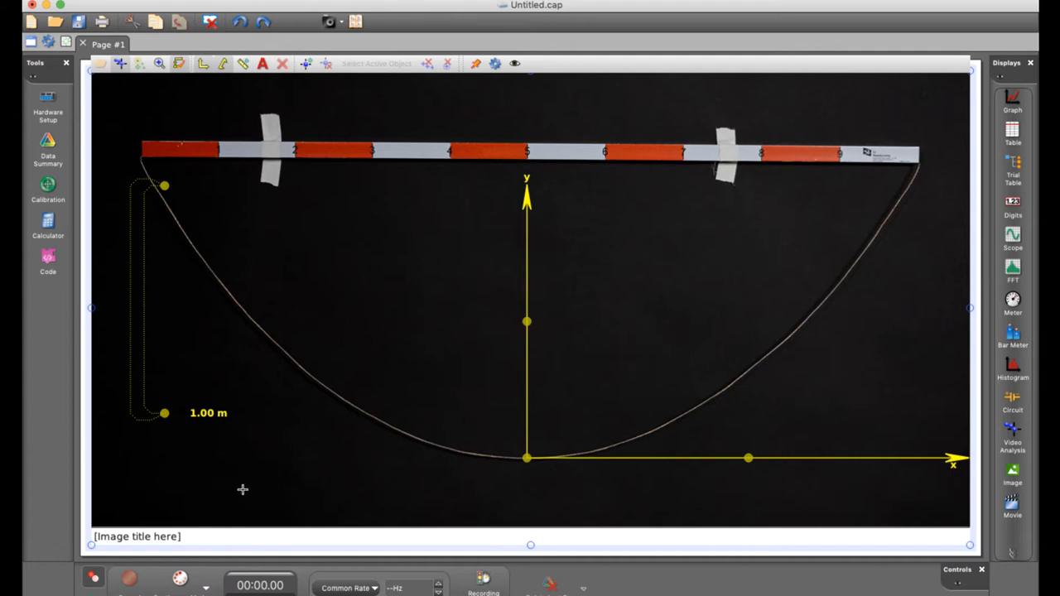
mouse_move(232, 463)
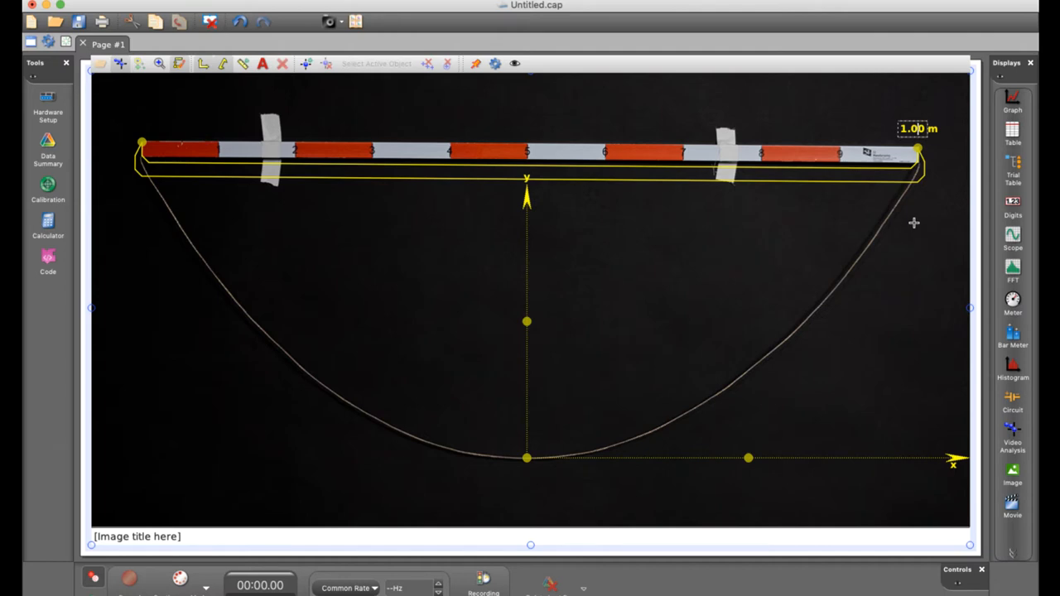
mouse_move(482, 557)
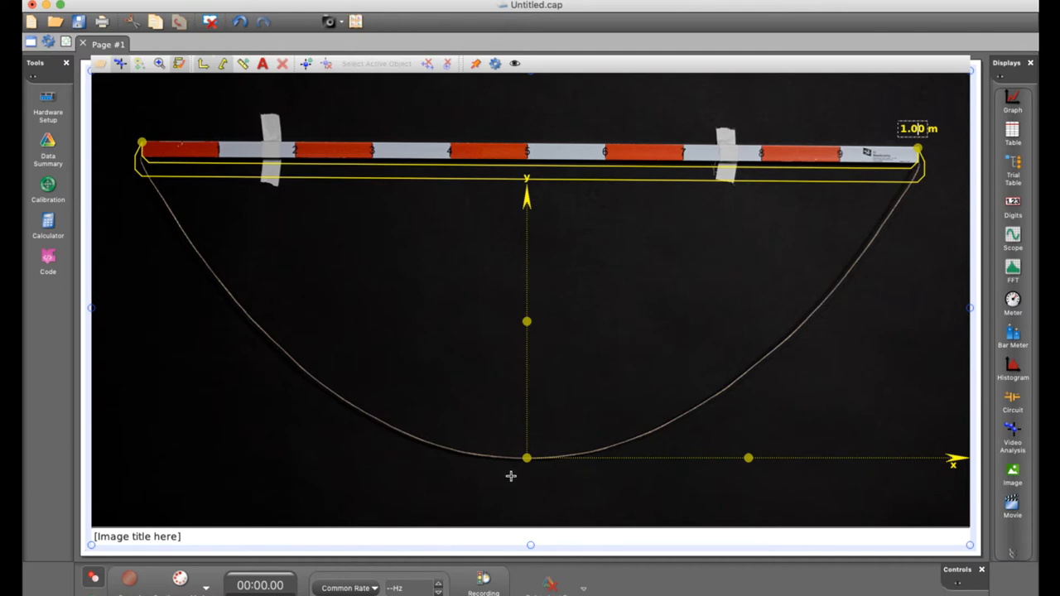
mouse_move(581, 399)
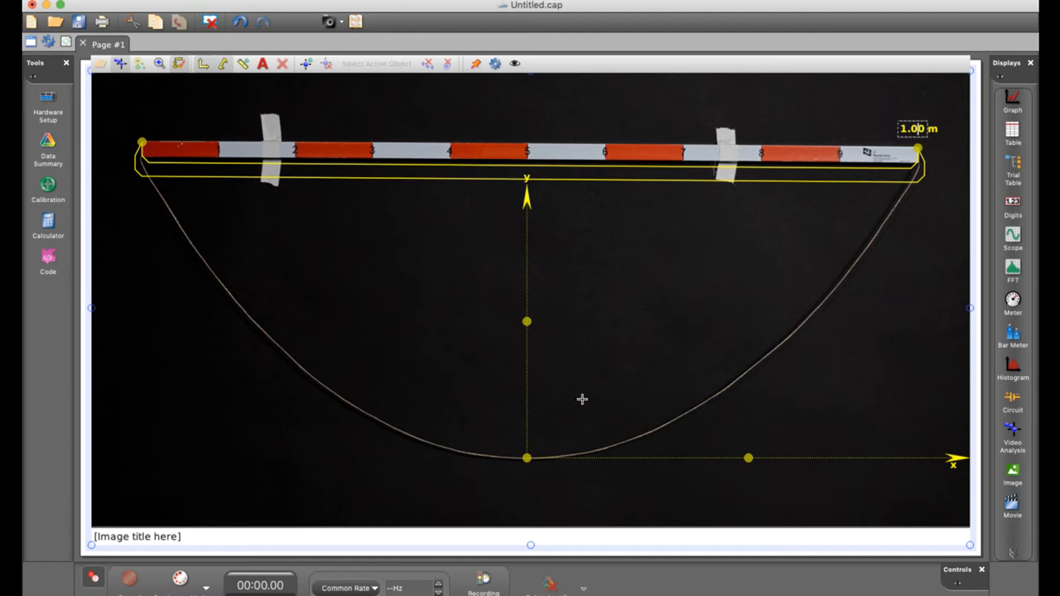
mouse_move(507, 370)
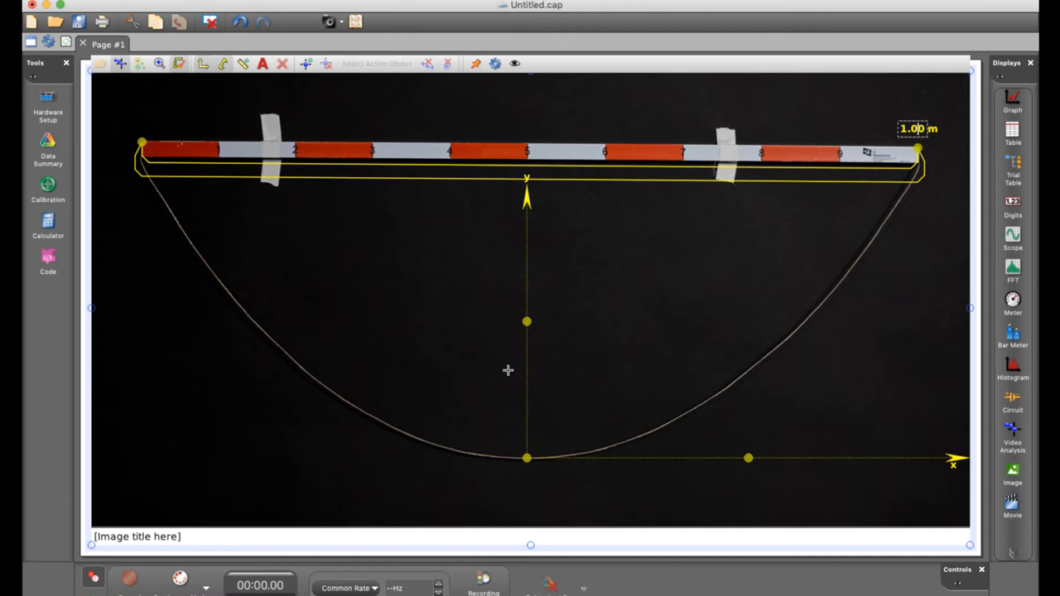
mouse_move(281, 339)
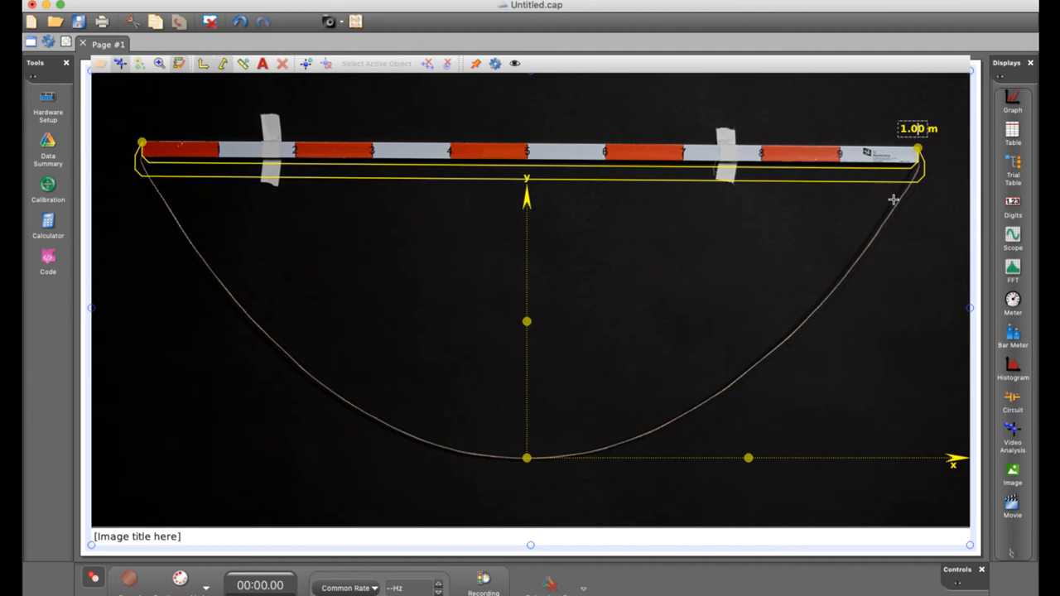
mouse_move(299, 245)
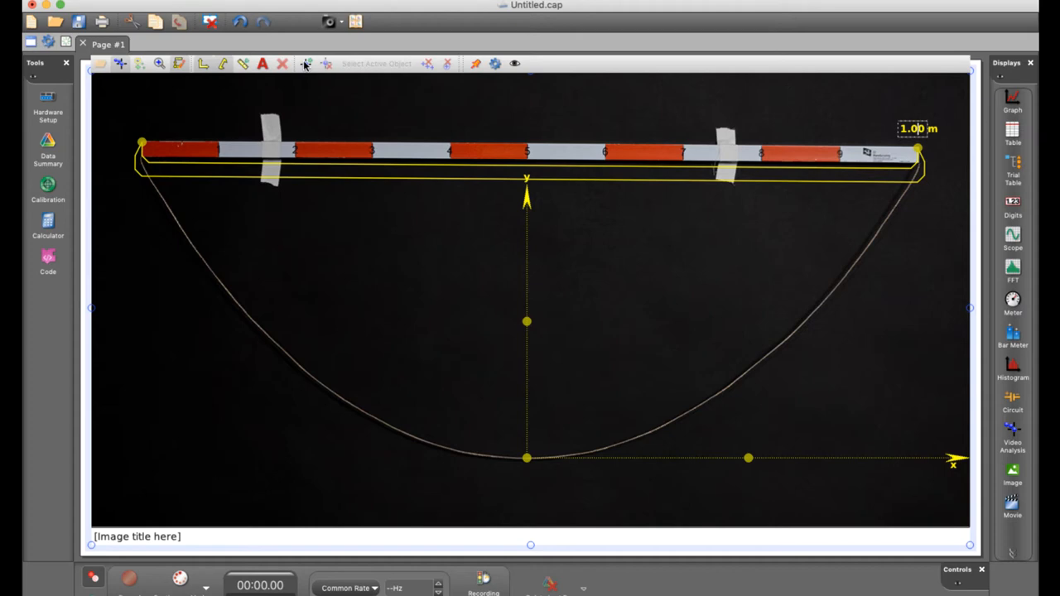
mouse_move(305, 63)
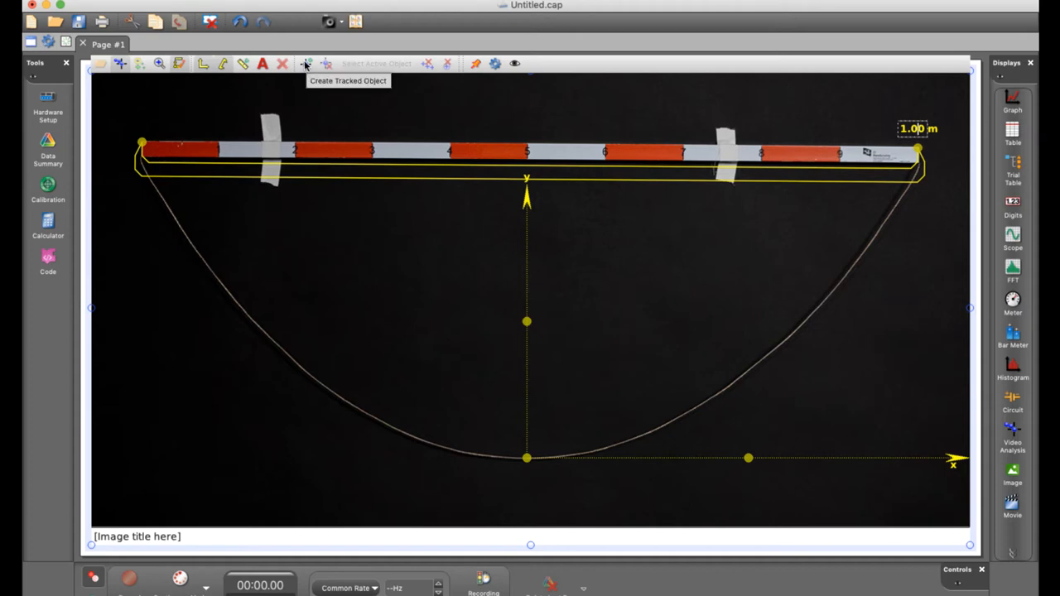
With the Object #1 tracker, mark the string's left end and a lower point
click(305, 64)
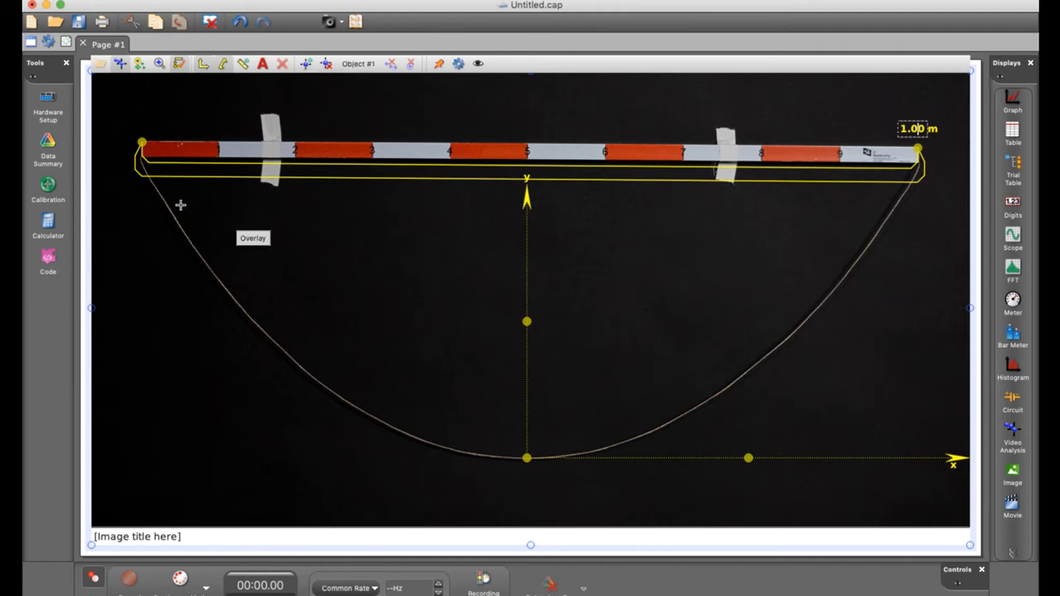
mouse_move(167, 204)
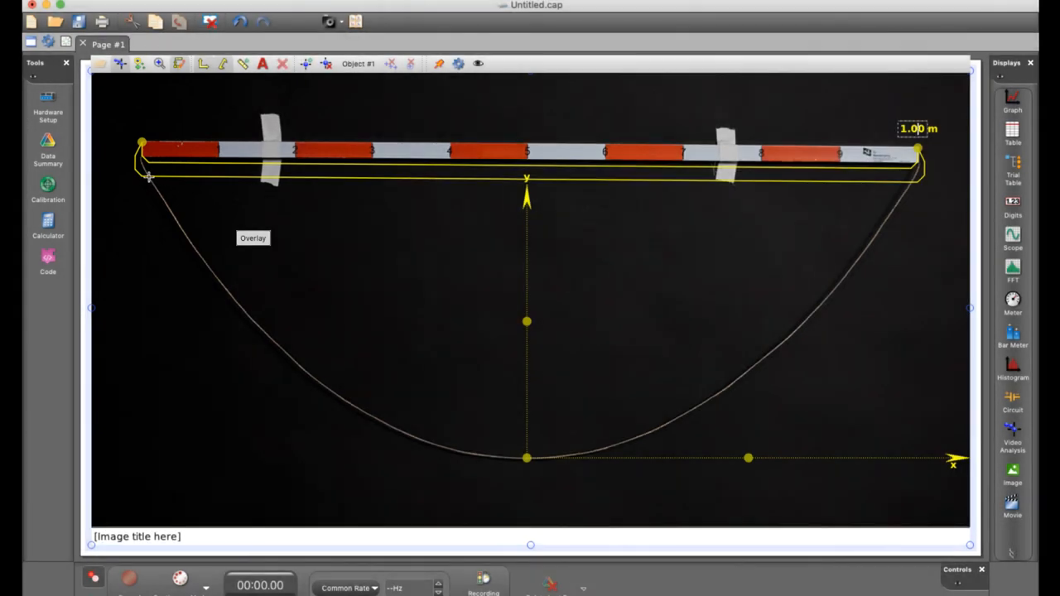
click(161, 64)
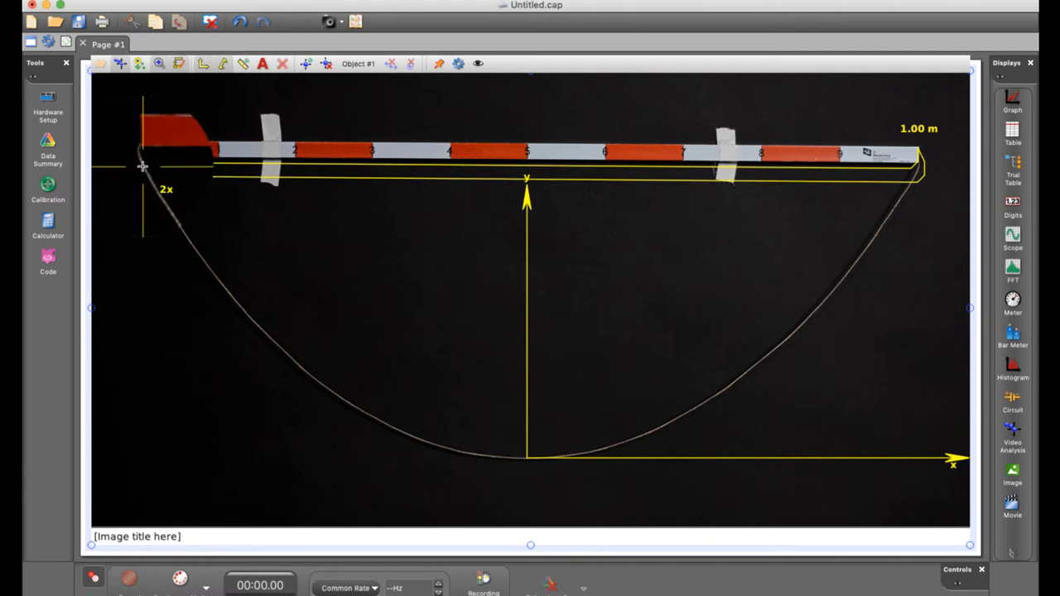
drag(143, 166, 234, 324)
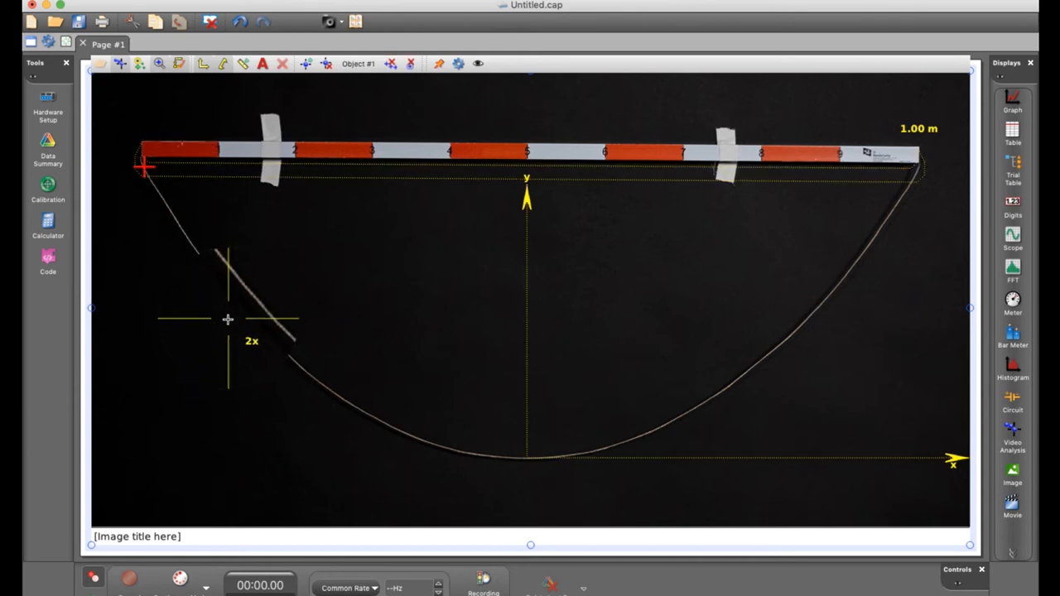
drag(228, 318, 216, 276)
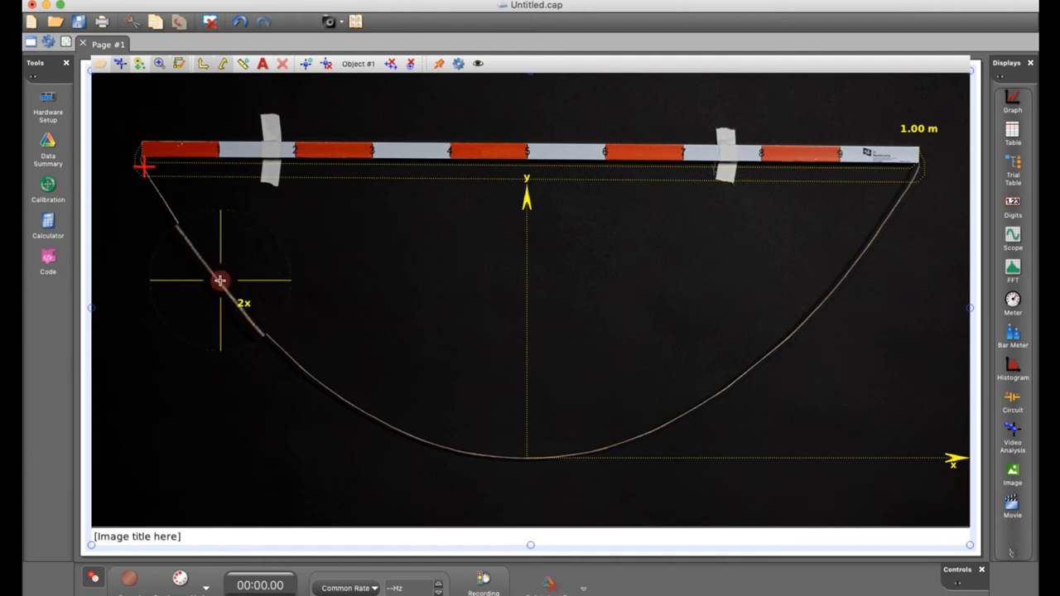
drag(220, 280, 281, 419)
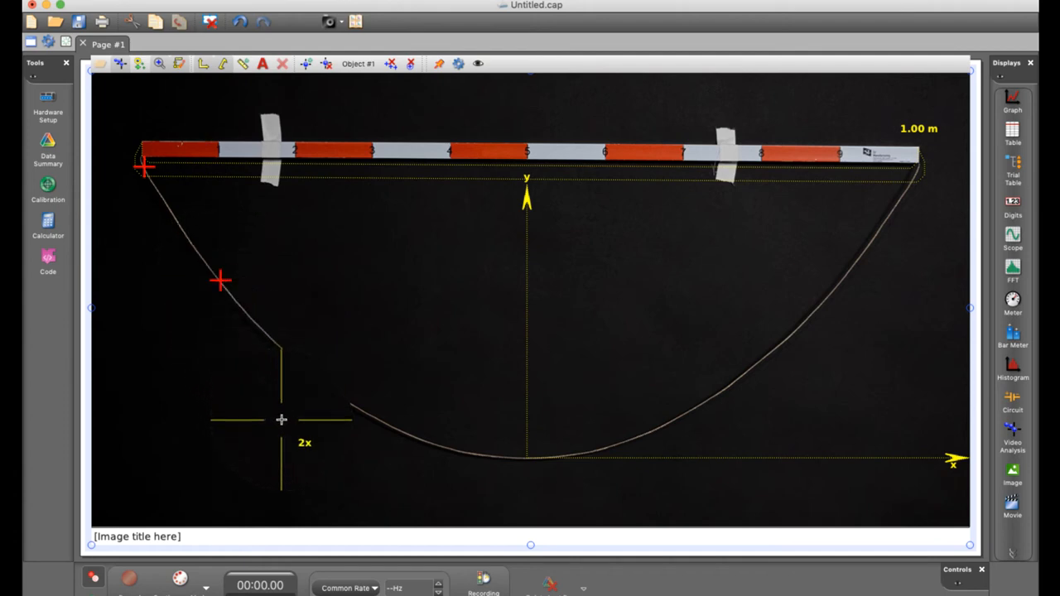
drag(282, 420, 337, 407)
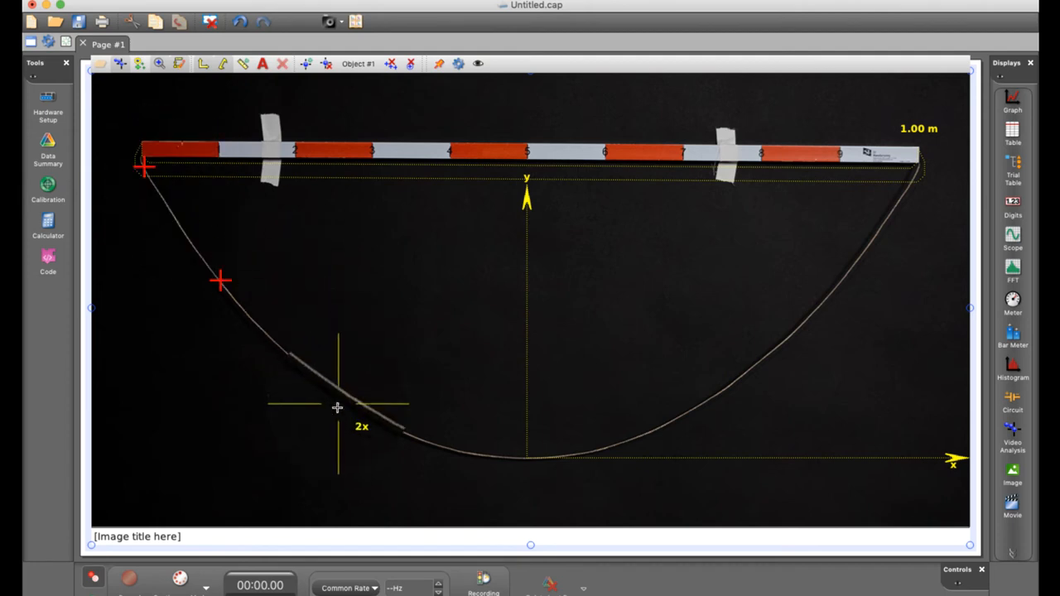
drag(338, 405, 276, 414)
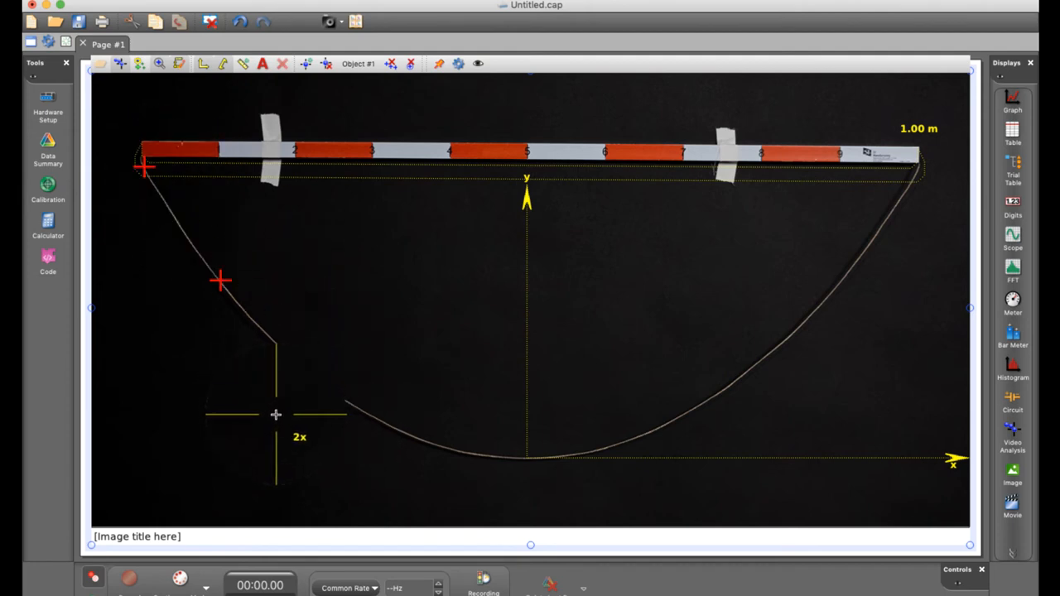
drag(276, 414, 787, 317)
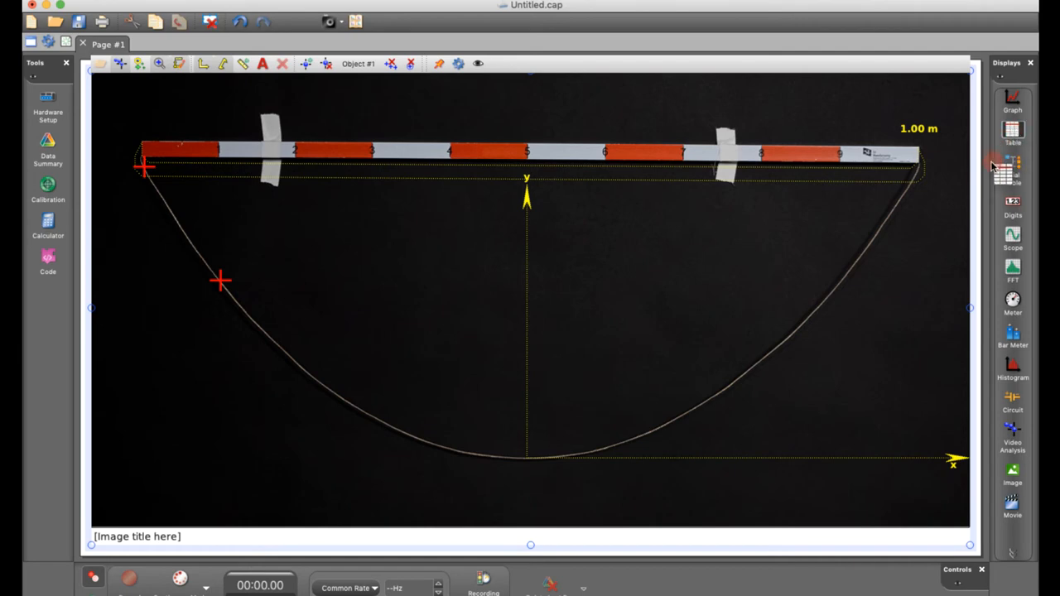
Add a table beside the photo listing x-Position and y-Position columns
click(1013, 132)
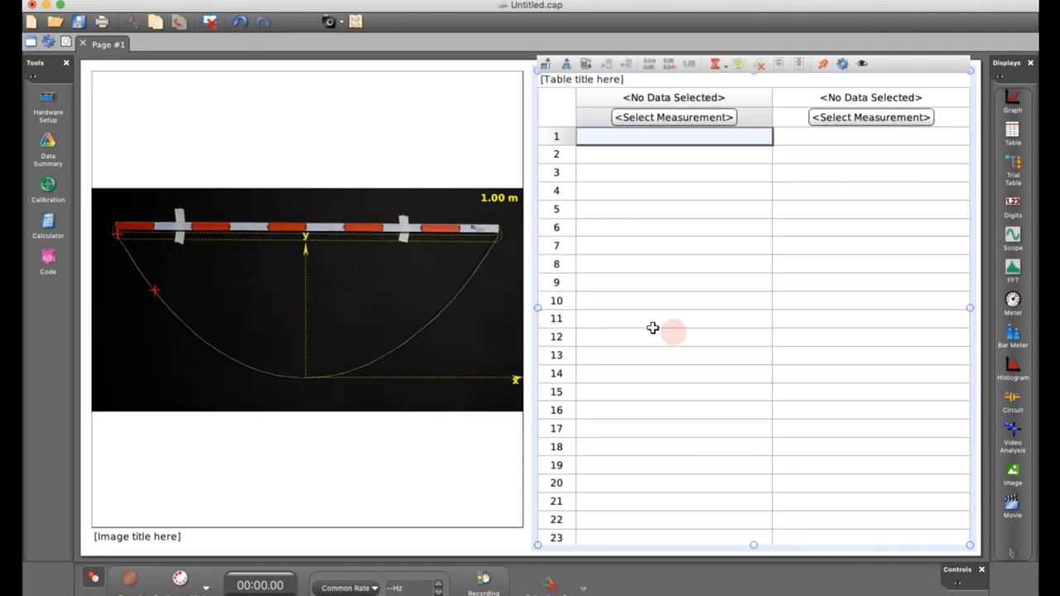
drag(530, 307, 617, 306)
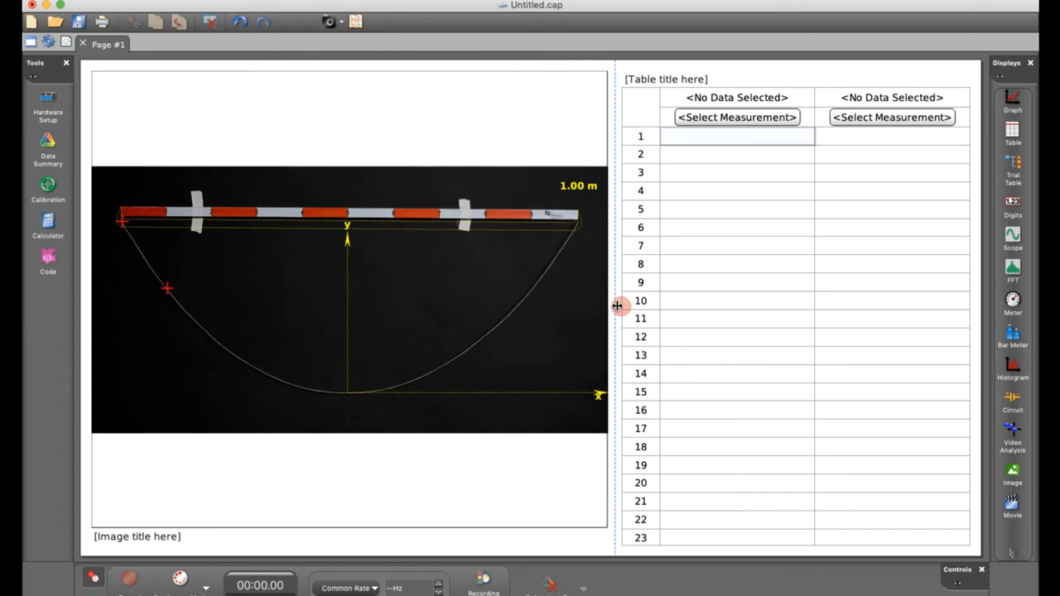
click(736, 117)
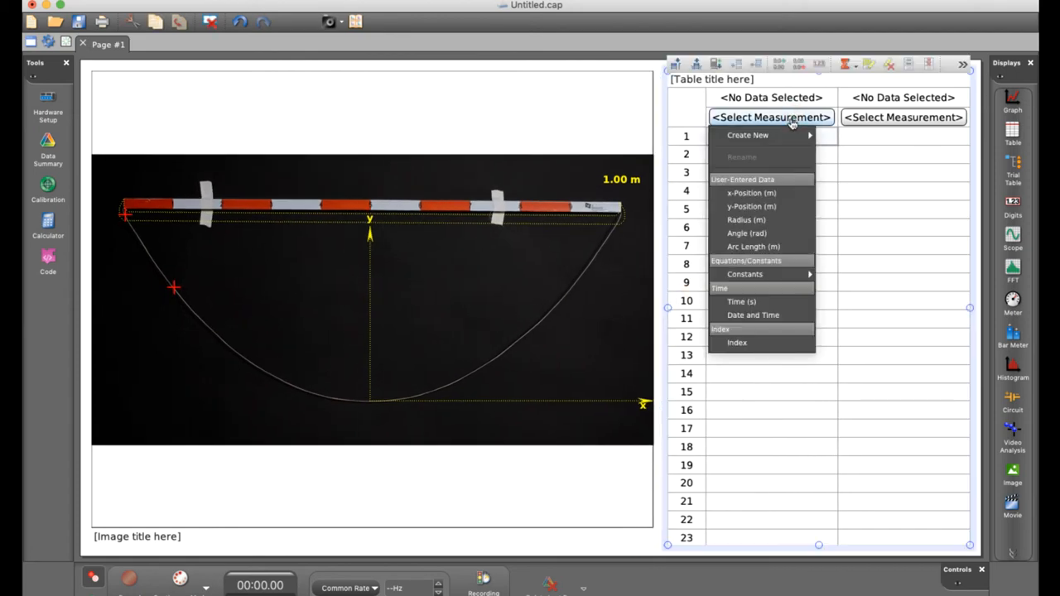
click(750, 193)
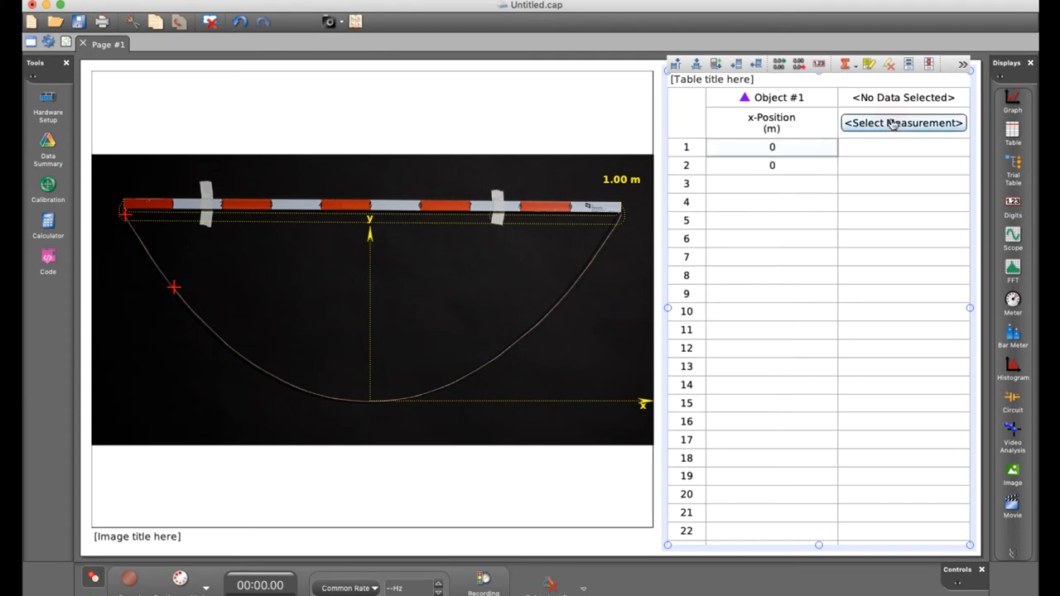
click(902, 123)
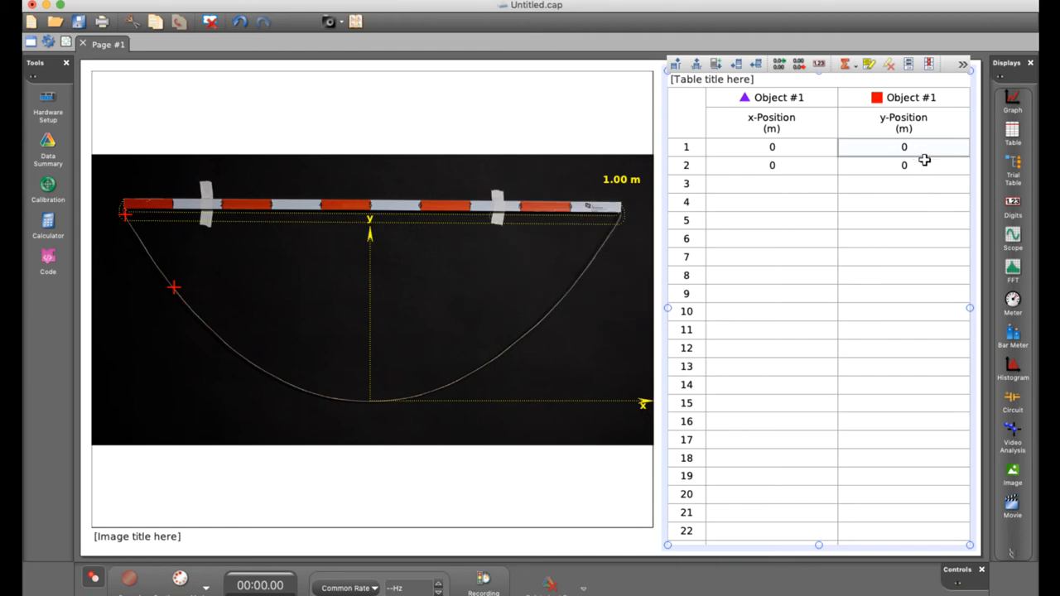
click(777, 65)
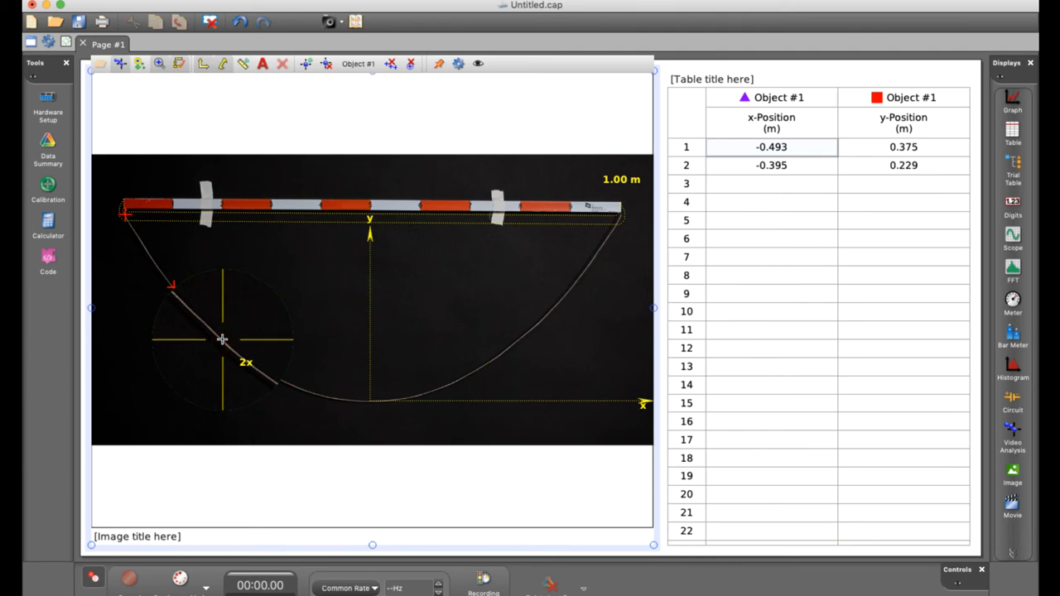
Mark points through the lowest point and up the right side, totalling 11
click(272, 375)
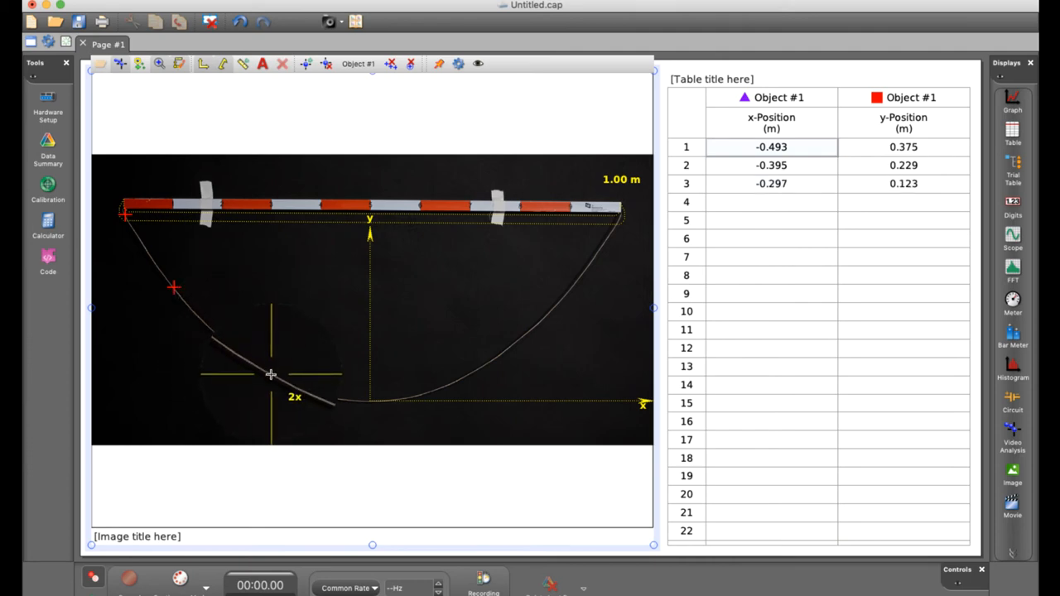
click(321, 395)
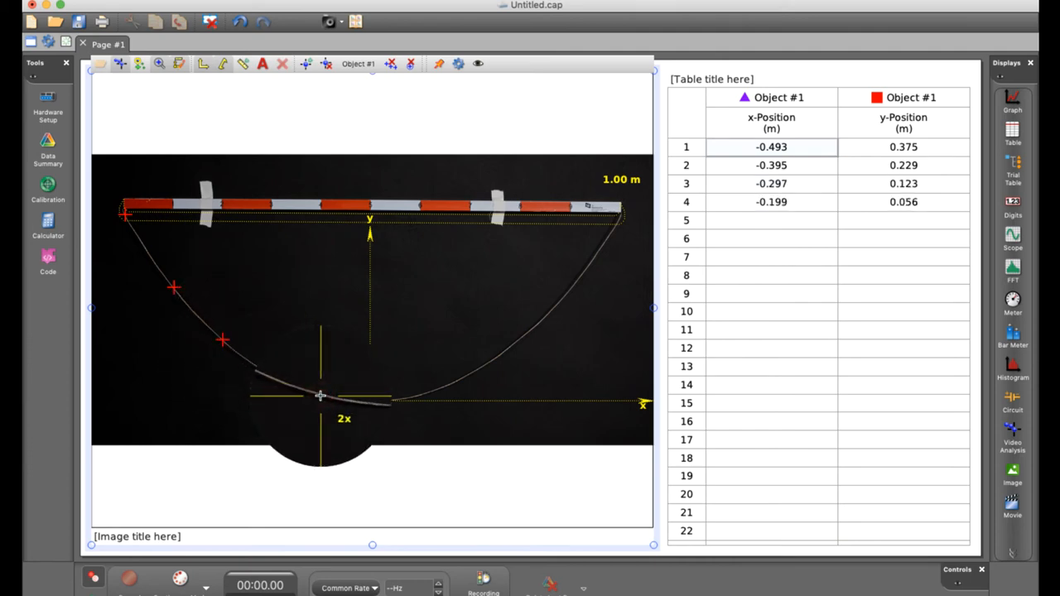
click(371, 400)
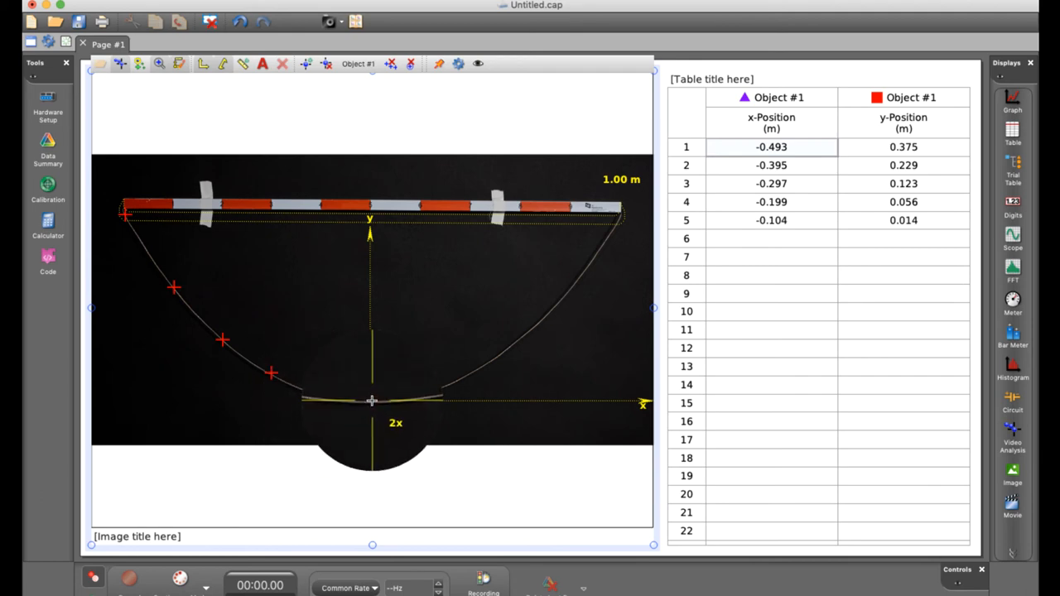
click(422, 395)
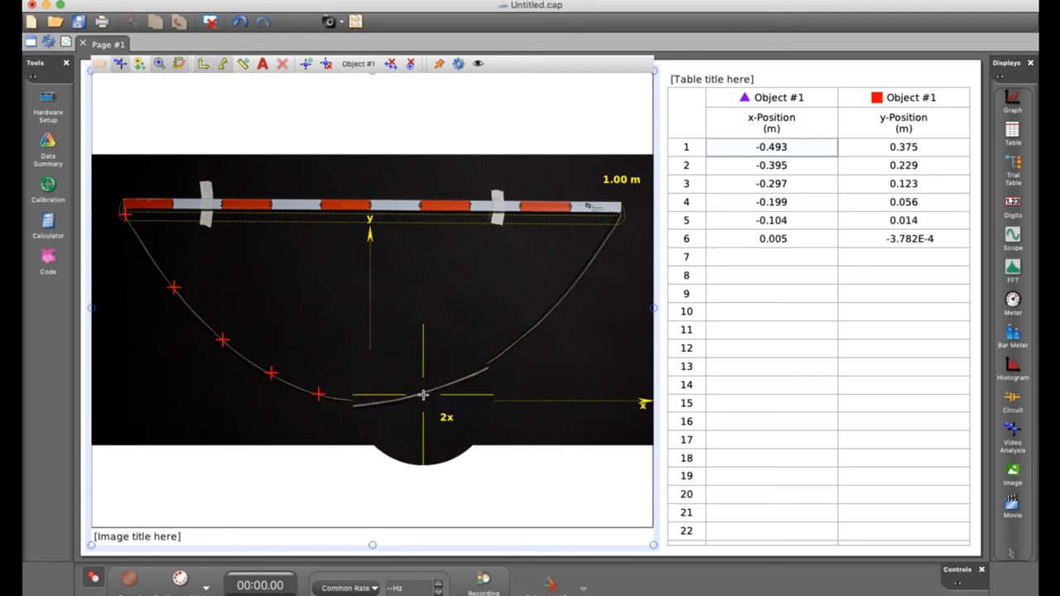
click(475, 371)
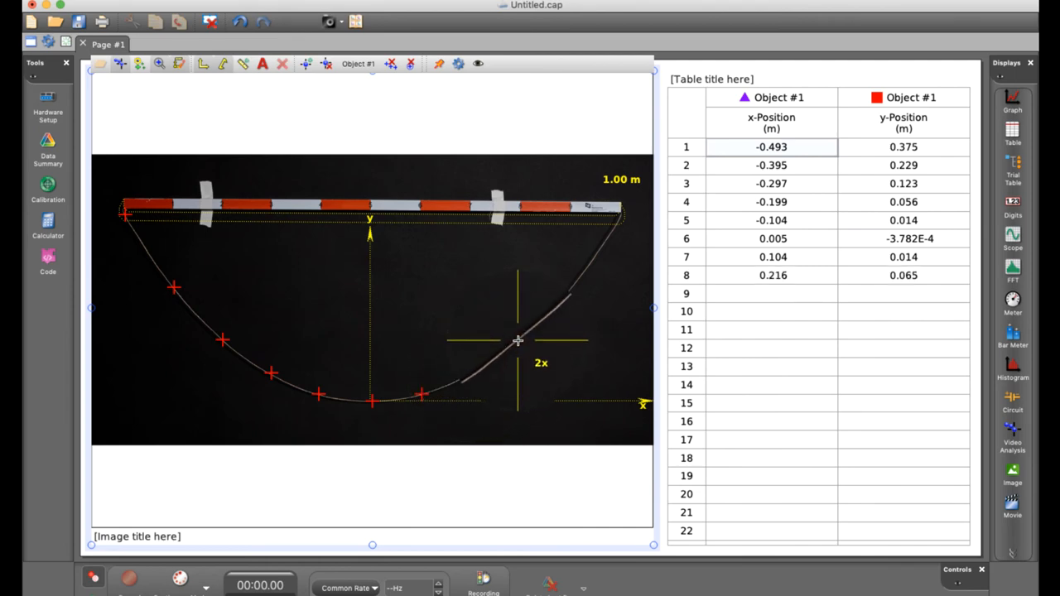
click(523, 335)
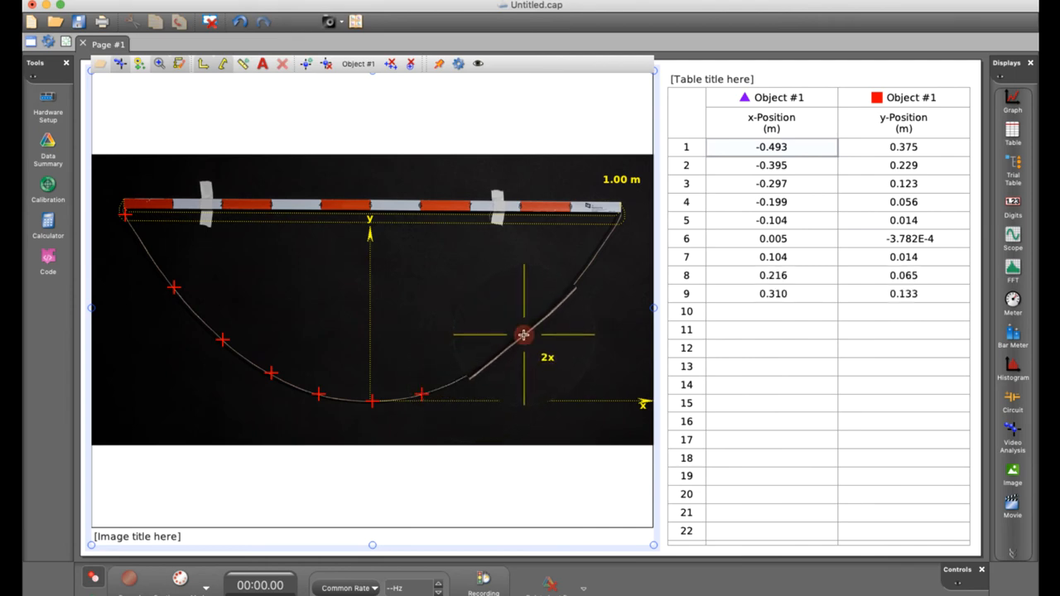
drag(524, 334, 572, 287)
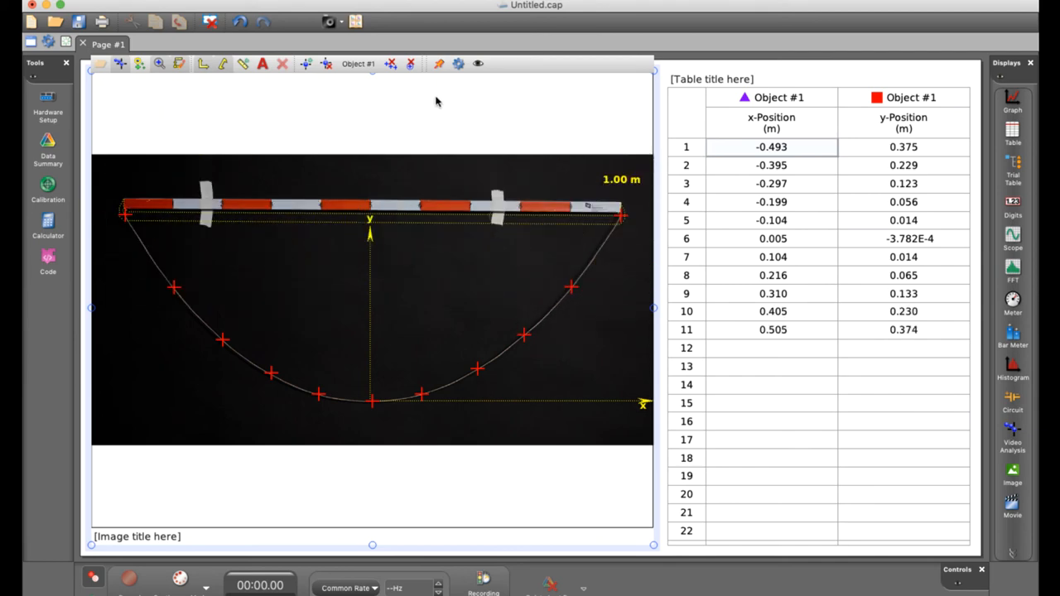
mouse_move(487, 136)
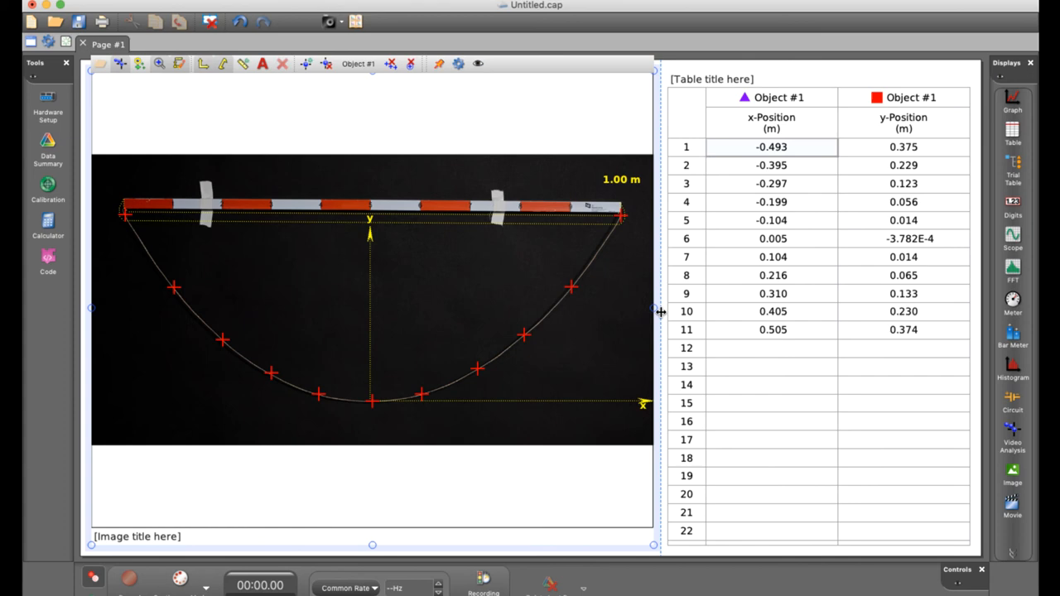
Place a graph under the table plotting y-Position against x-Position
drag(656, 310, 559, 310)
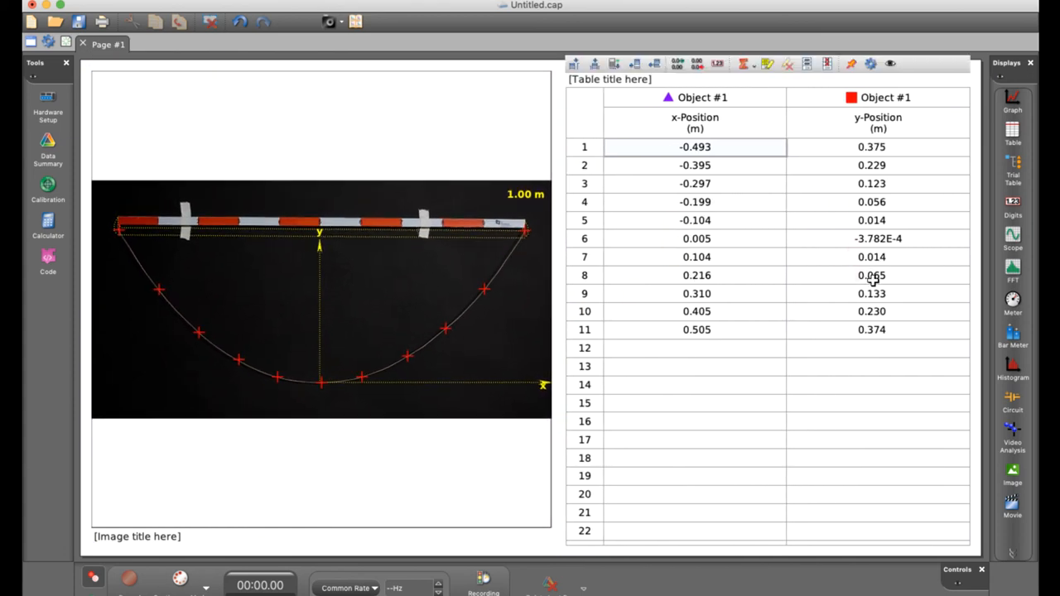
mouse_move(994, 152)
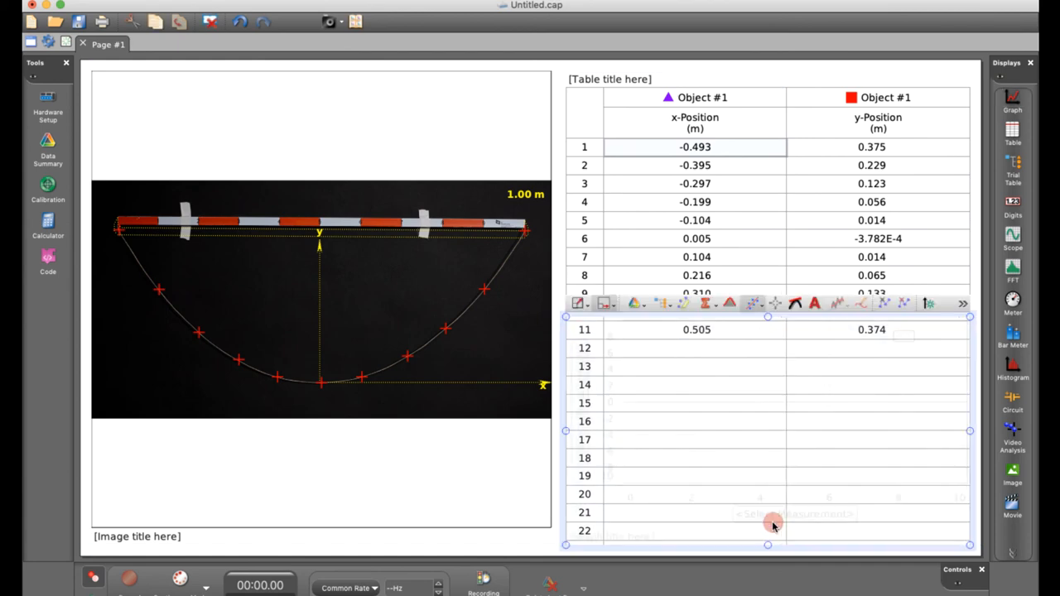
click(794, 514)
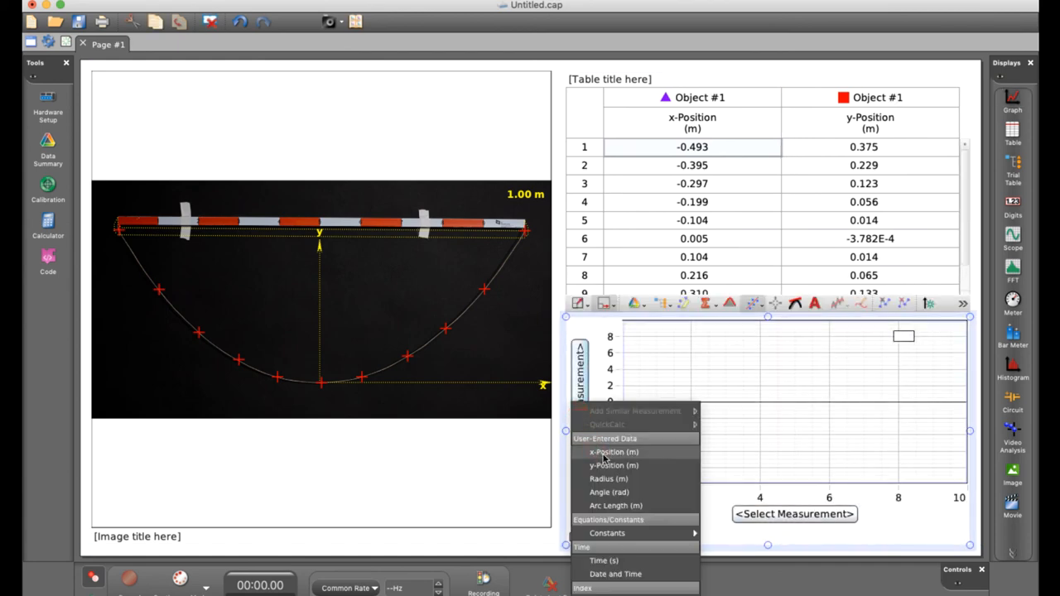
click(613, 465)
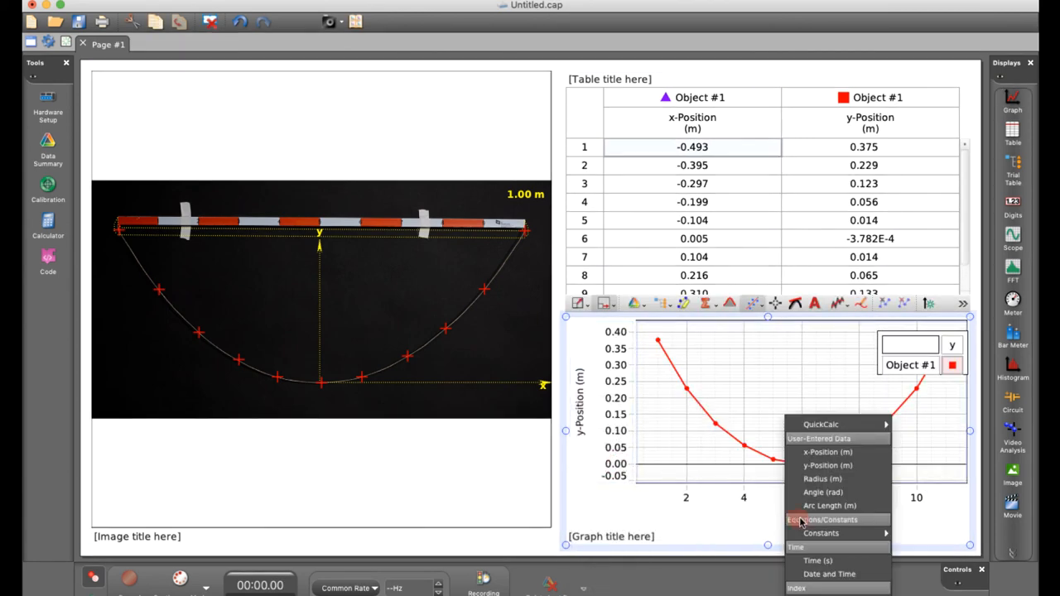
click(826, 451)
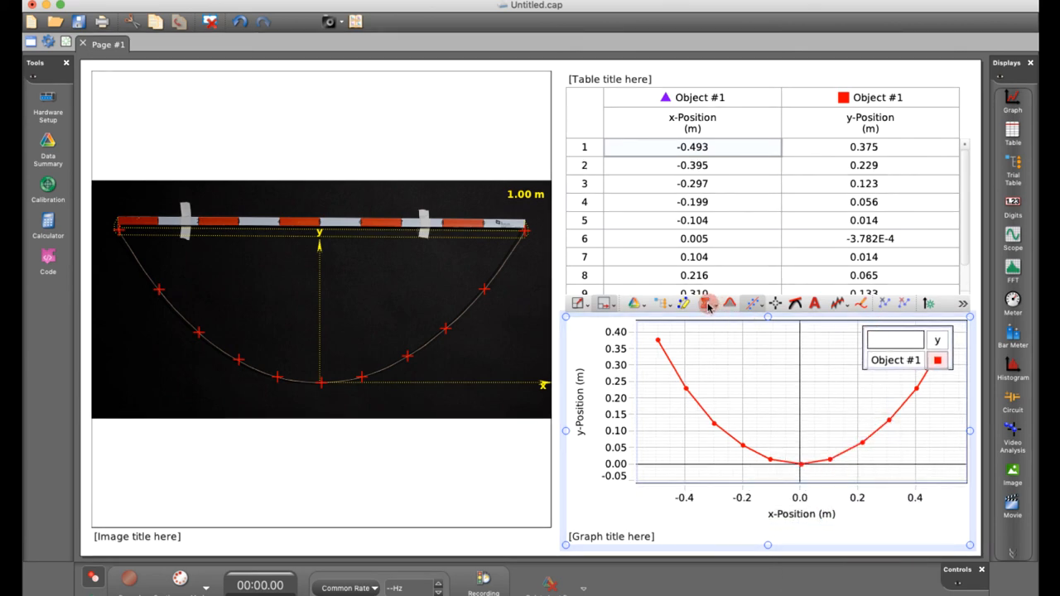
Apply the User Defined catenary fit, yielding a = 0.382 ± 0.0028, RMSE 0.00559
click(708, 303)
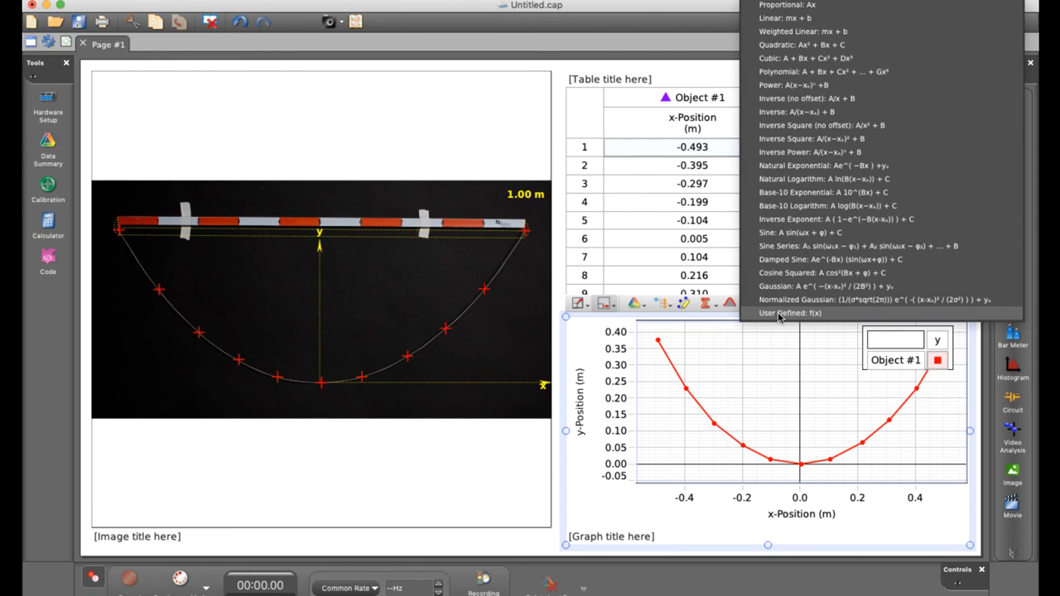
click(789, 313)
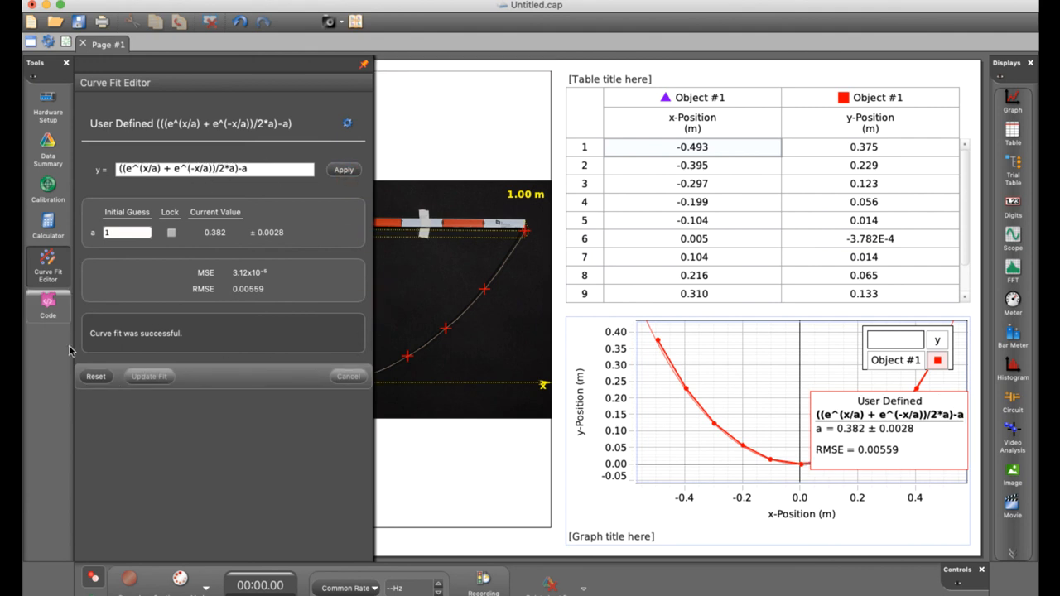
click(362, 64)
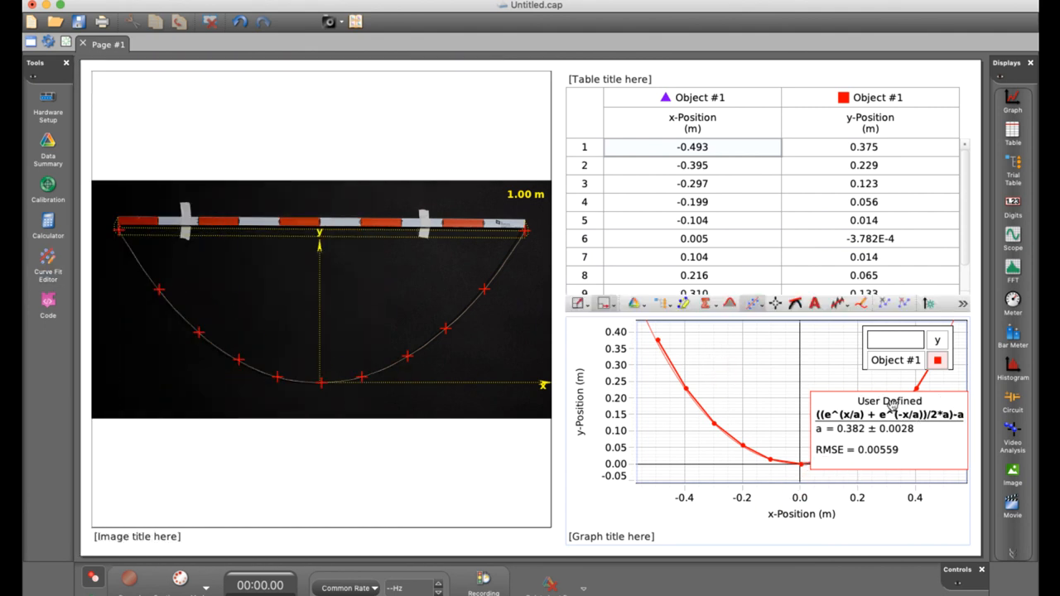